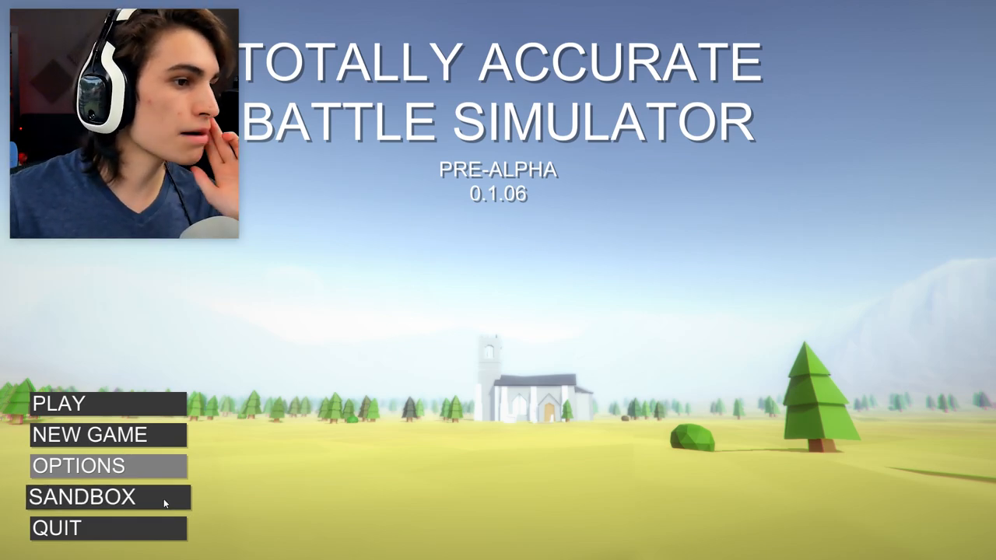
mouse_move(433, 450)
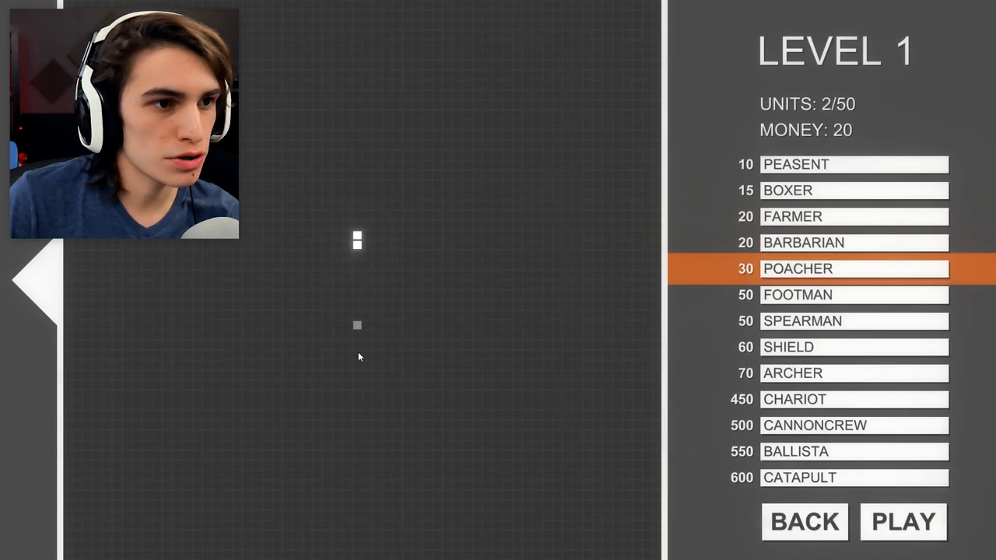
Place the last unit of the eight-unit column, spending the remaining Level 1 money
click(903, 522)
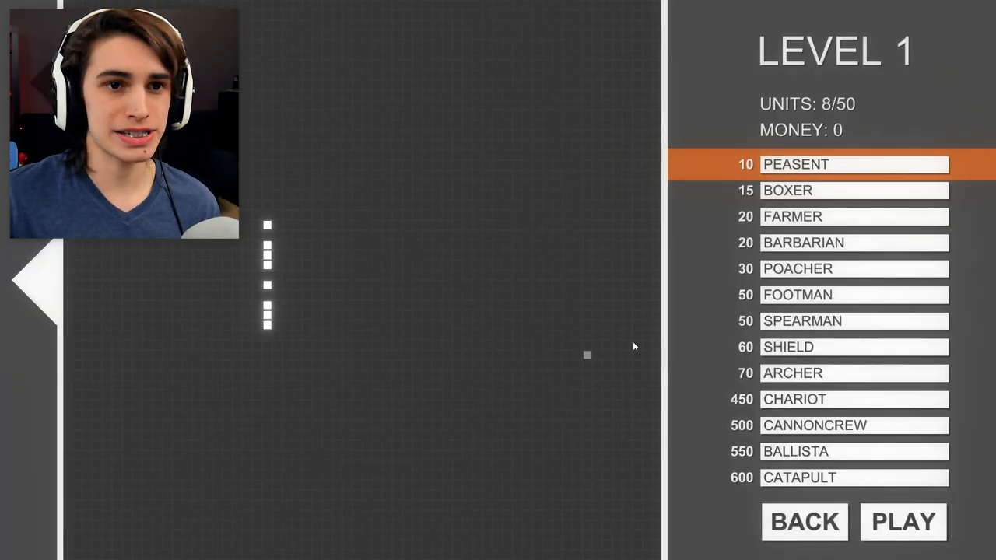
mouse_move(823, 212)
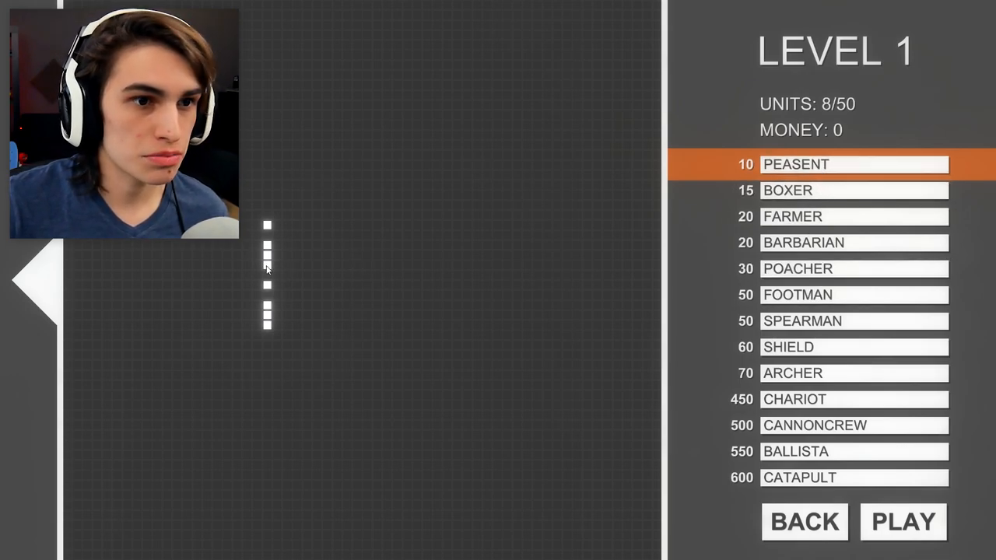
Remove units from the middle of the line and place a poacher to its right
click(855, 269)
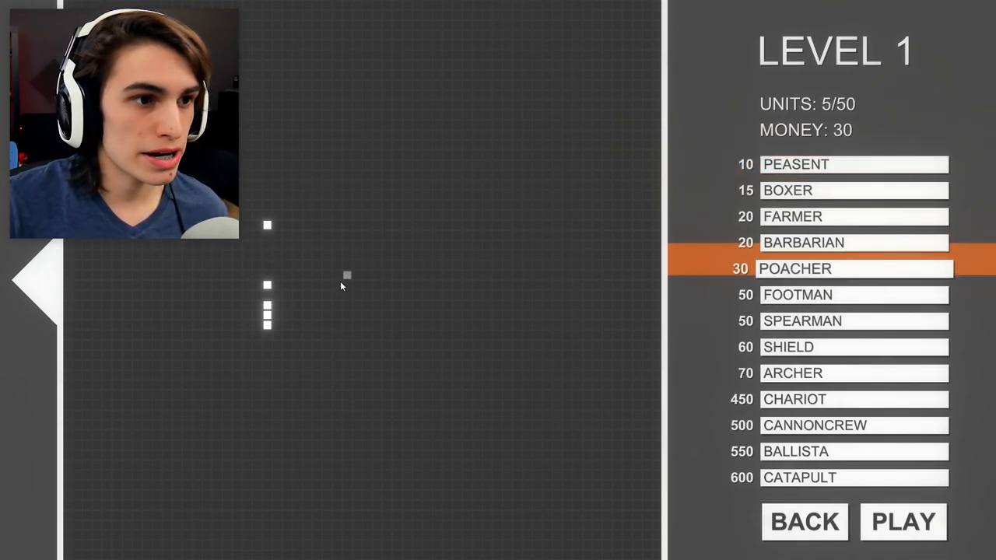
click(902, 522)
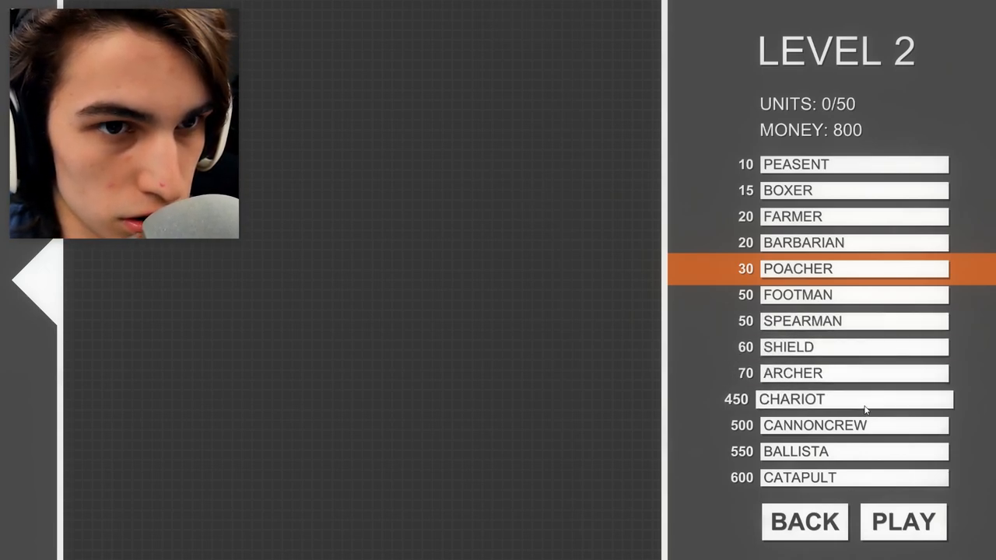
click(855, 398)
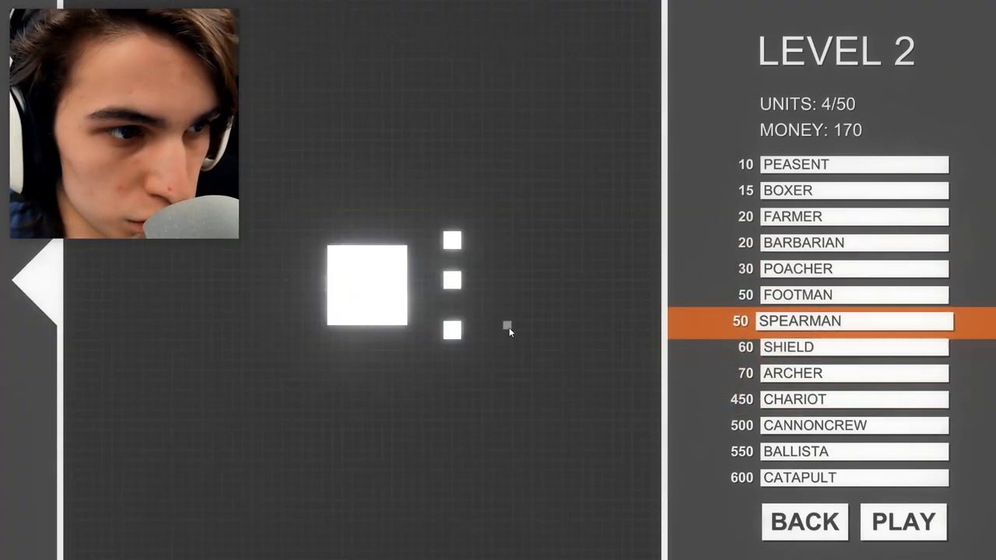
click(854, 321)
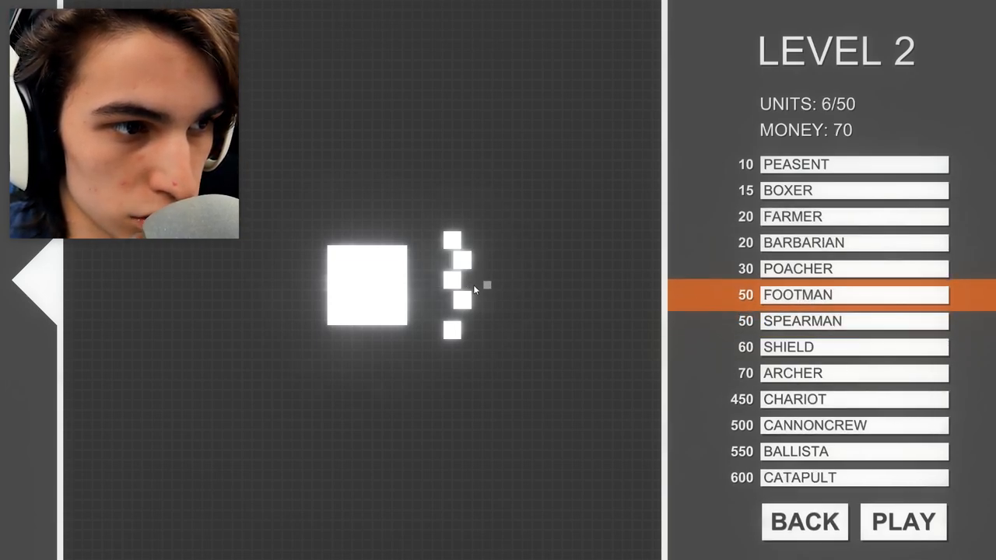
mouse_move(807, 338)
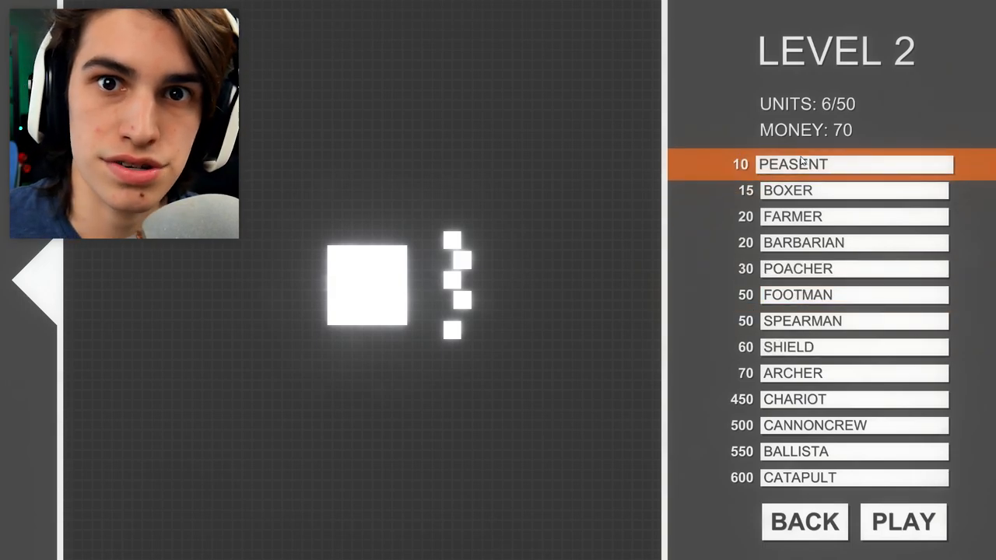
click(903, 521)
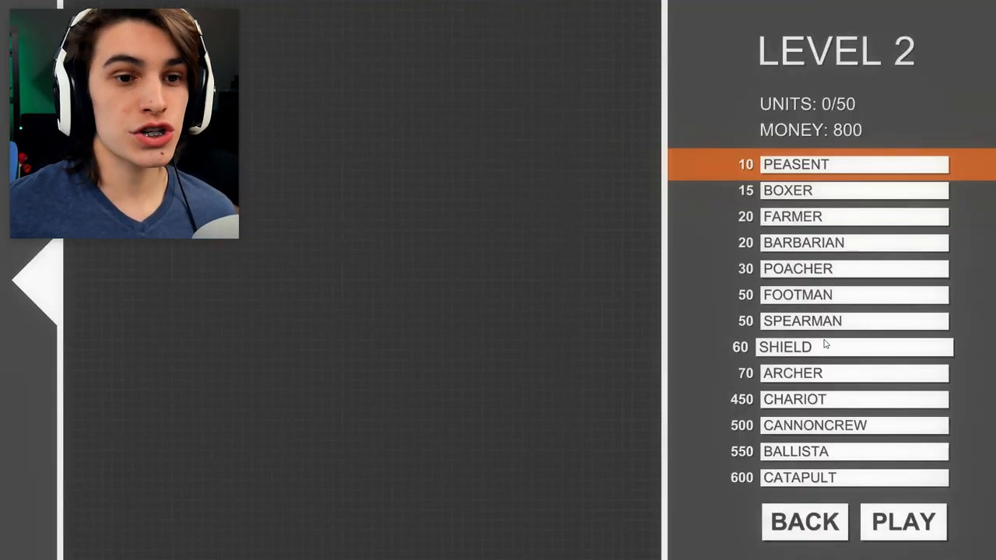
Place a spearman column with a parallel column of units alongside it
click(854, 347)
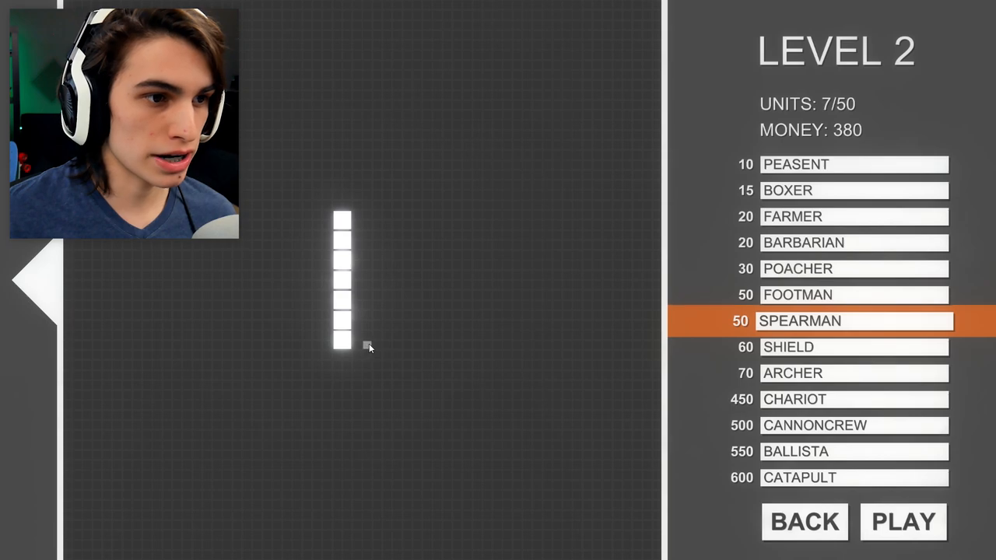
click(854, 294)
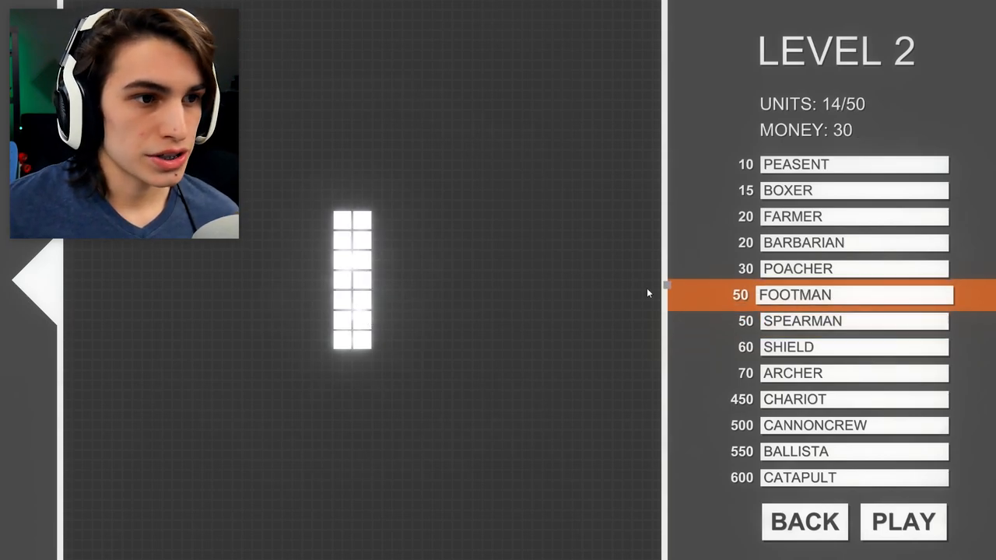
click(362, 306)
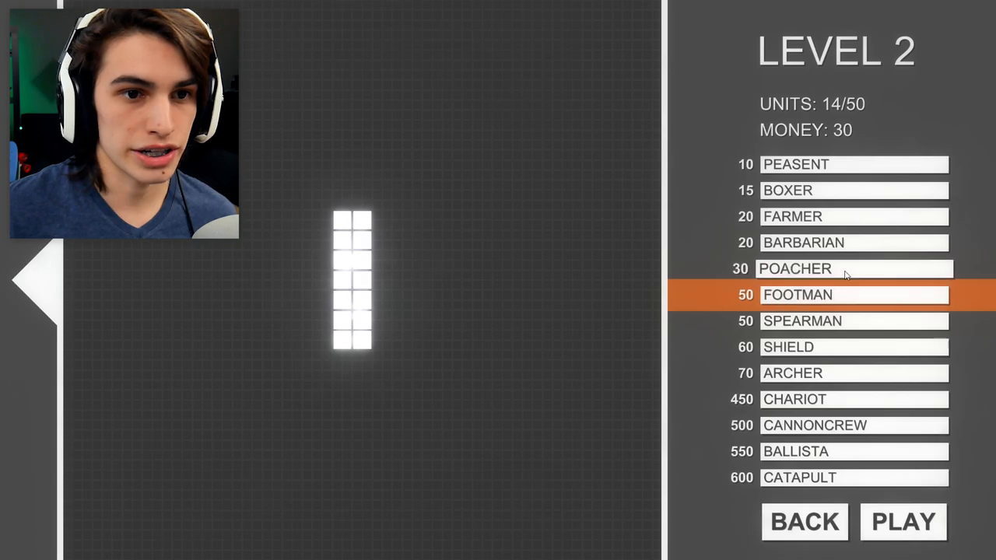
click(902, 522)
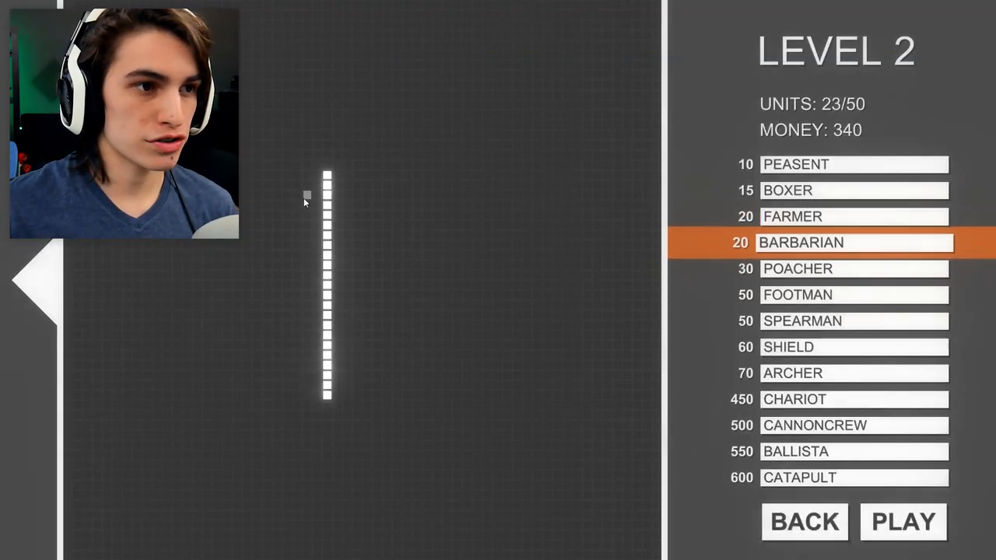
Add a second barbarian line on the left and start the Level 2 battle
click(854, 242)
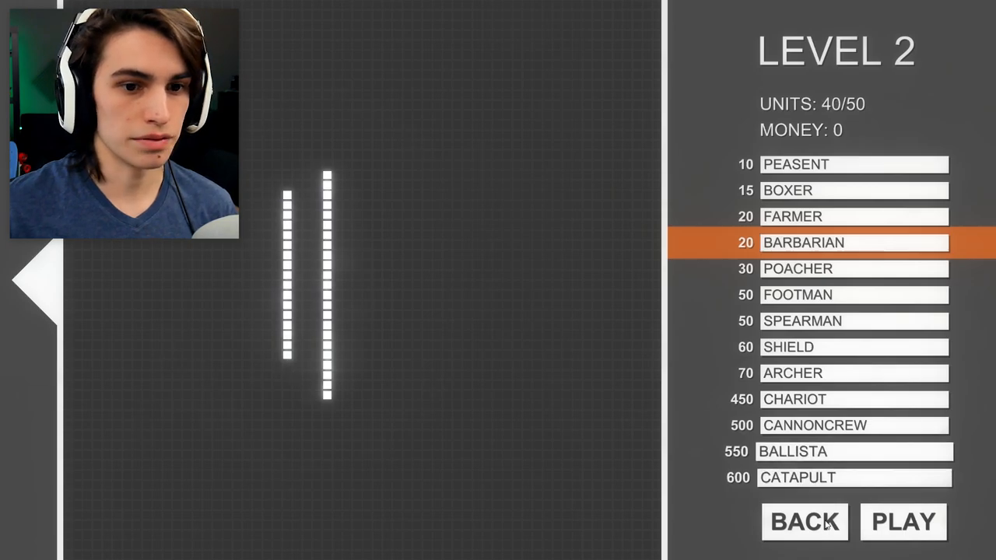
click(903, 521)
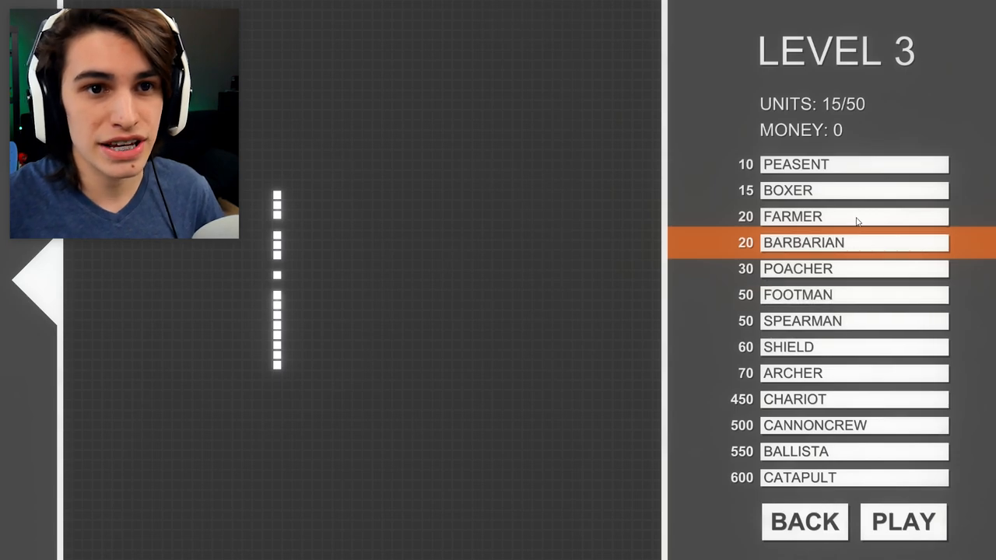
Reset Level 3 to an empty grid with the full 300 money
click(903, 521)
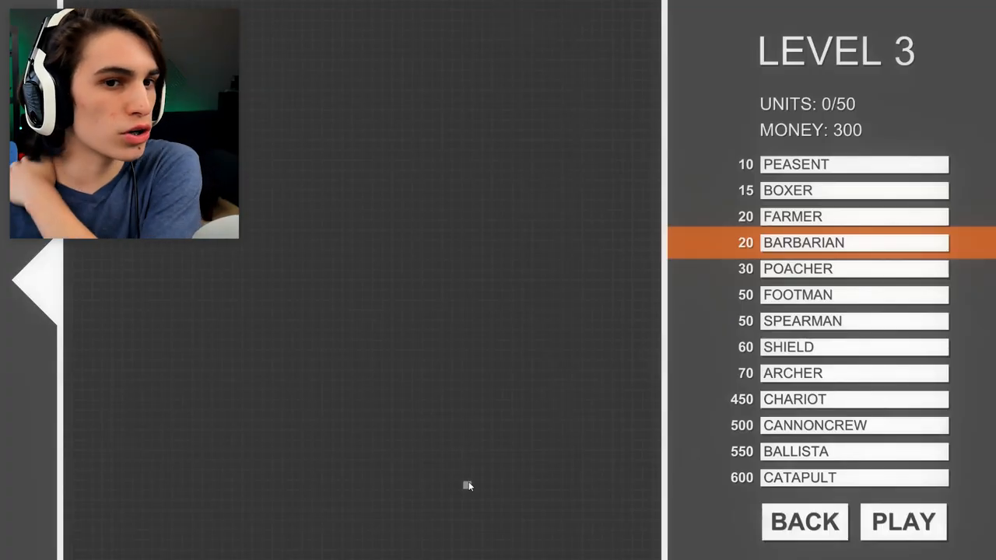
mouse_move(486, 347)
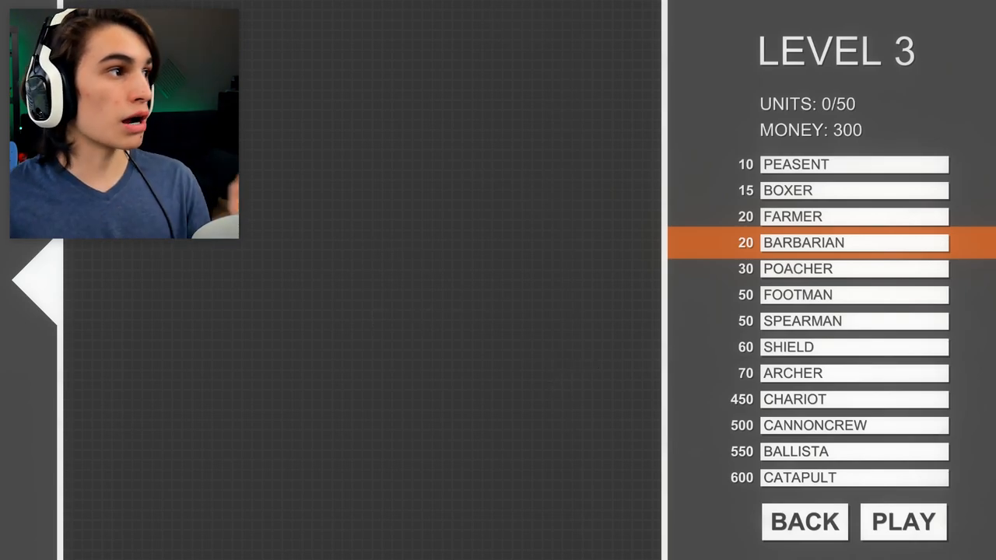
Place a barbarian, remove the stray one, and start the Level 3 battle
click(287, 194)
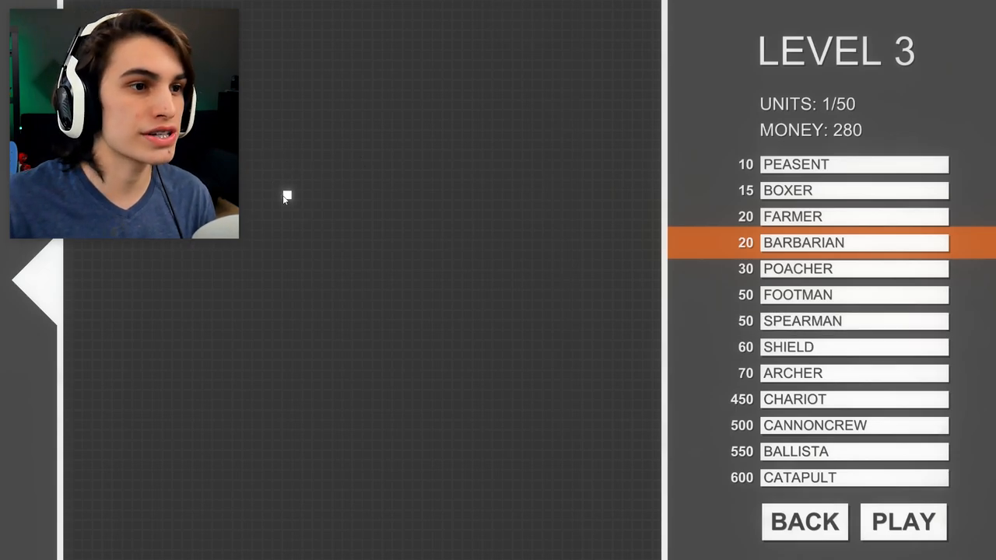
click(854, 269)
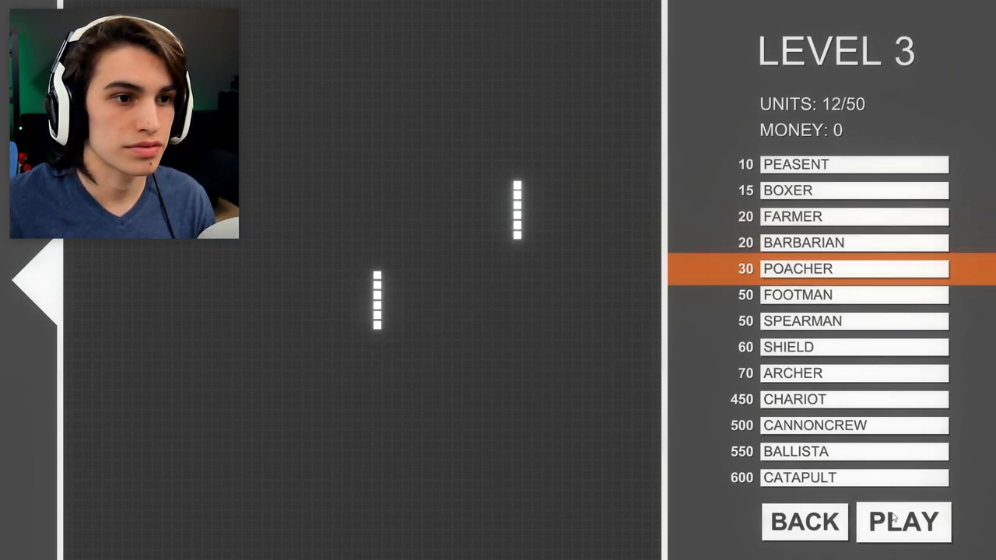
click(902, 522)
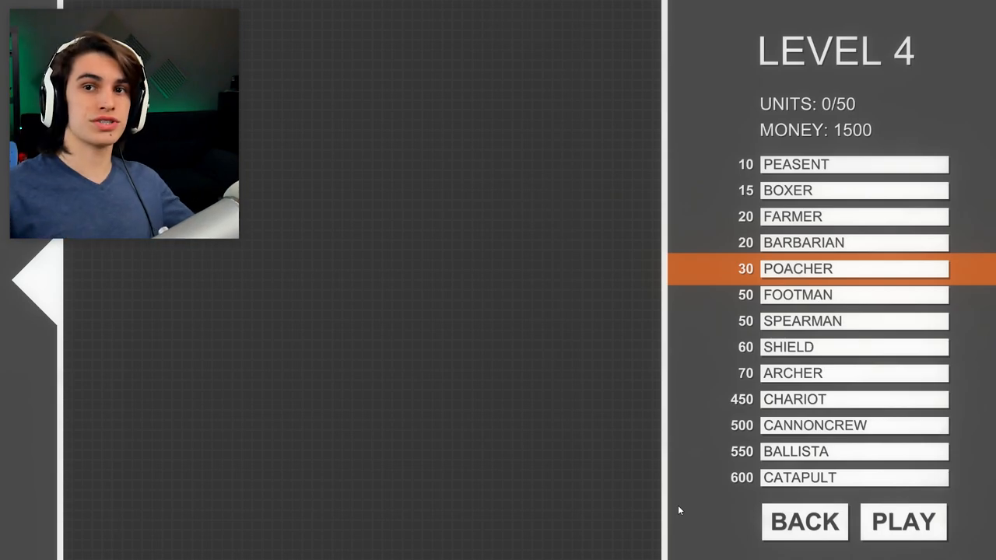
mouse_move(626, 424)
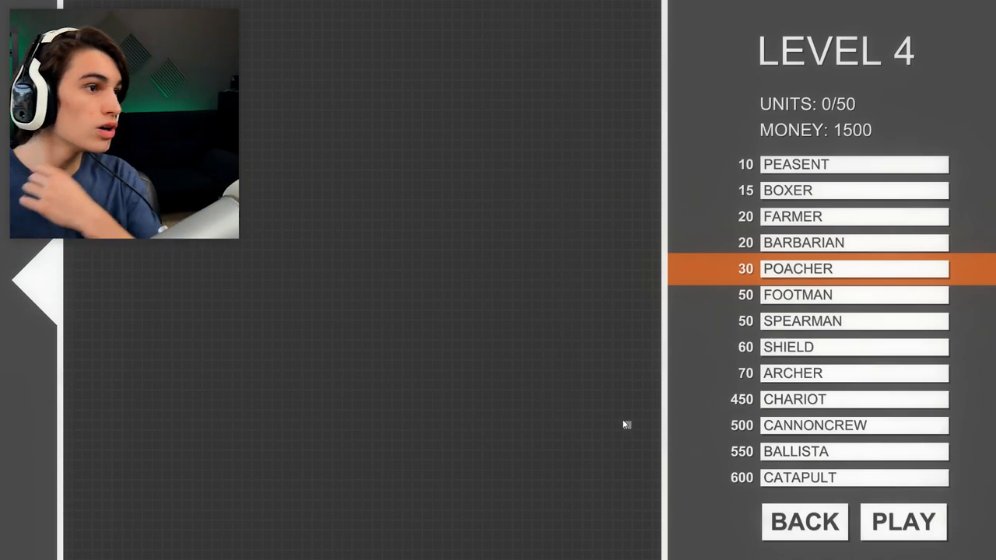
mouse_move(296, 148)
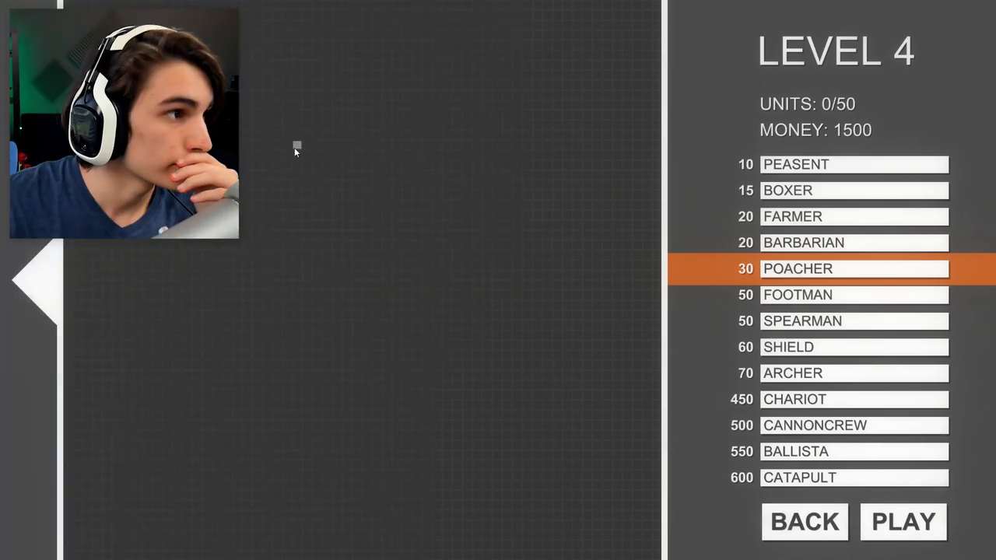
mouse_move(379, 179)
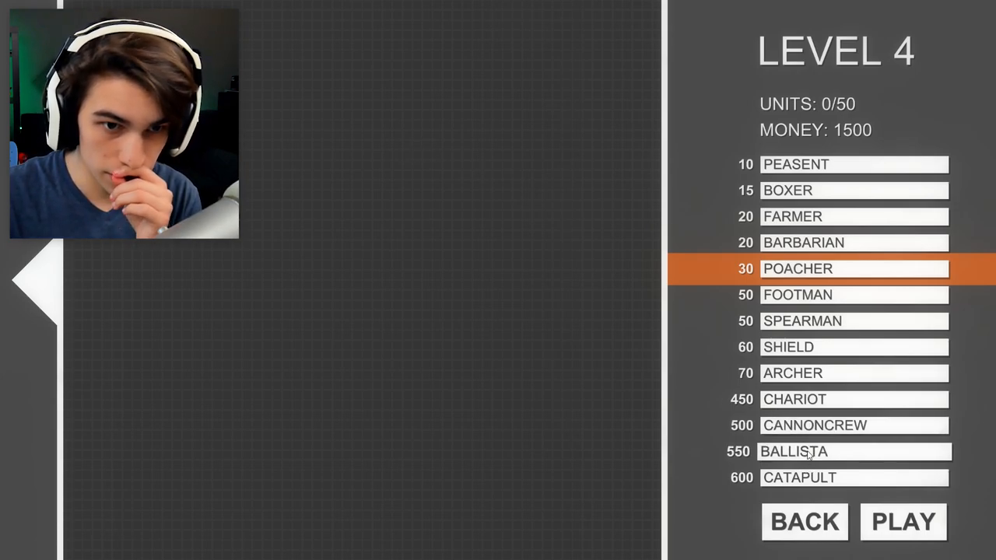
Add a cannon crew and farmers to the Level 4 army, then start the battle
click(854, 425)
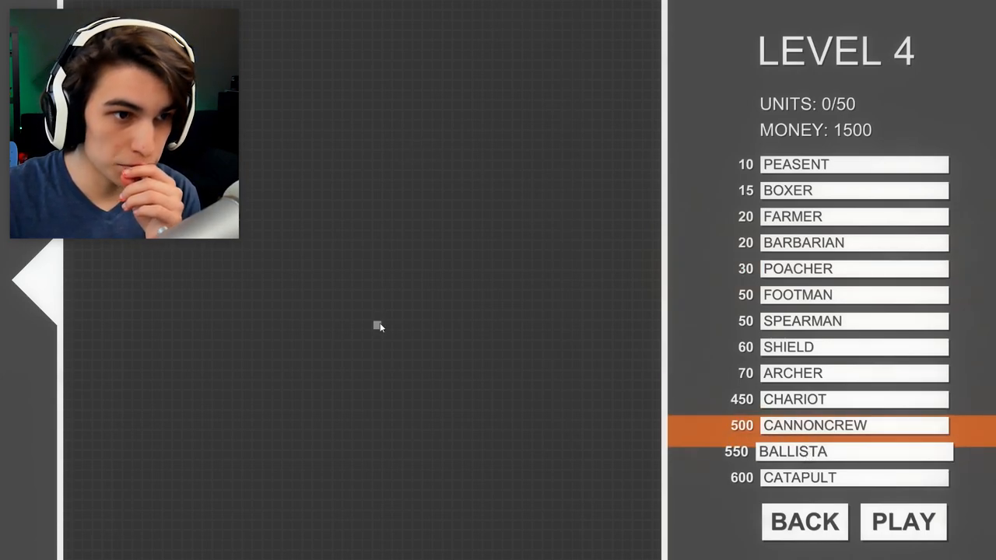
click(855, 451)
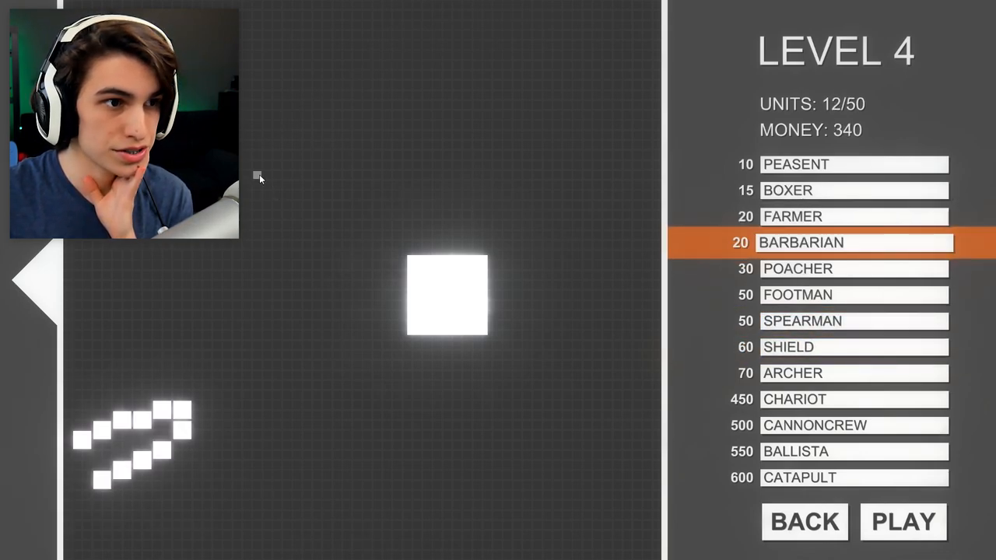
click(854, 216)
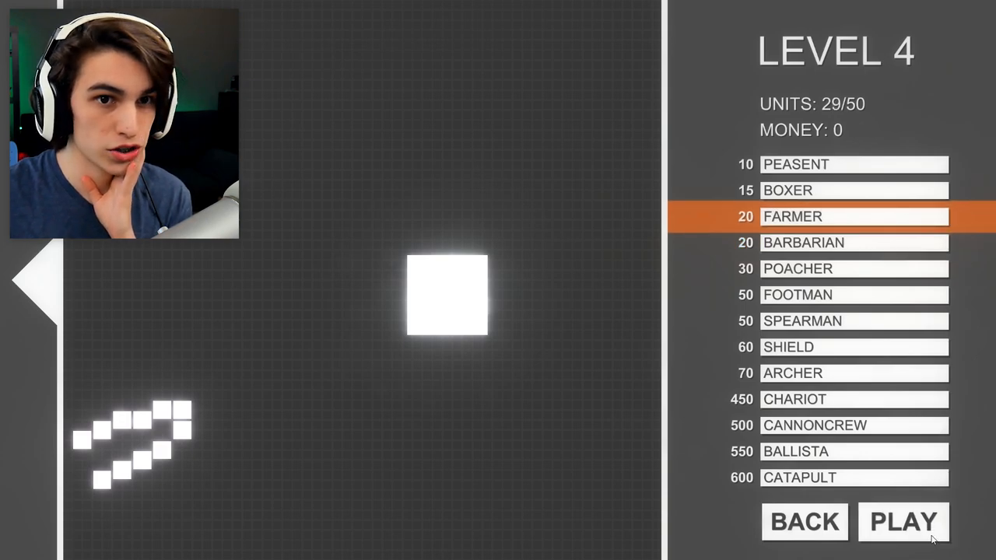
click(903, 521)
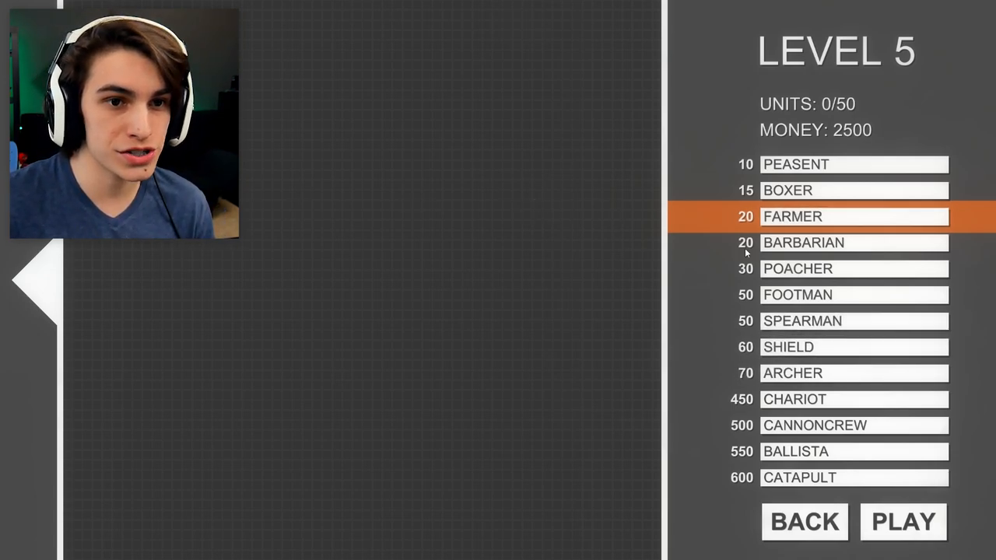
Place barbarians, farmers, a ballista, spearmen and chariots, then start the Level 5 battle
click(854, 242)
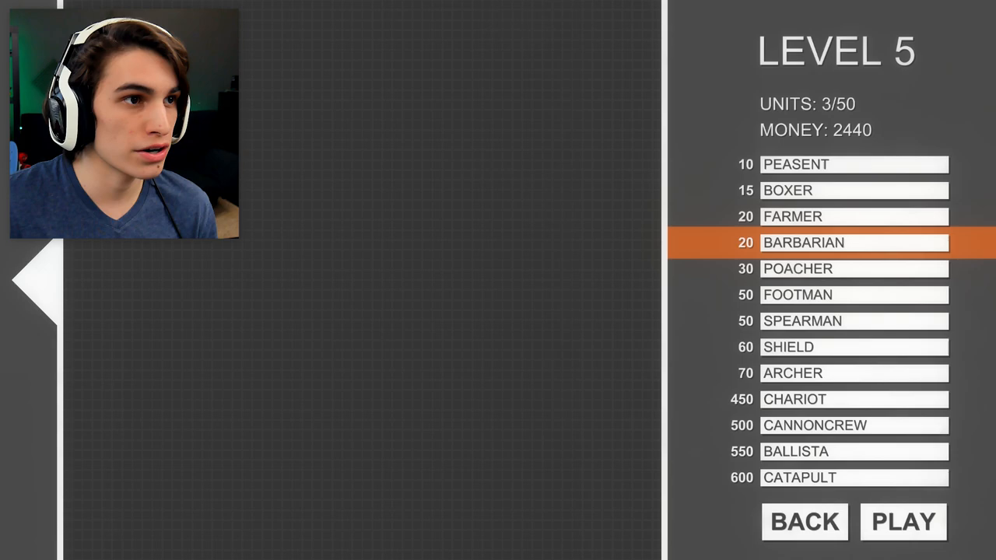
click(854, 216)
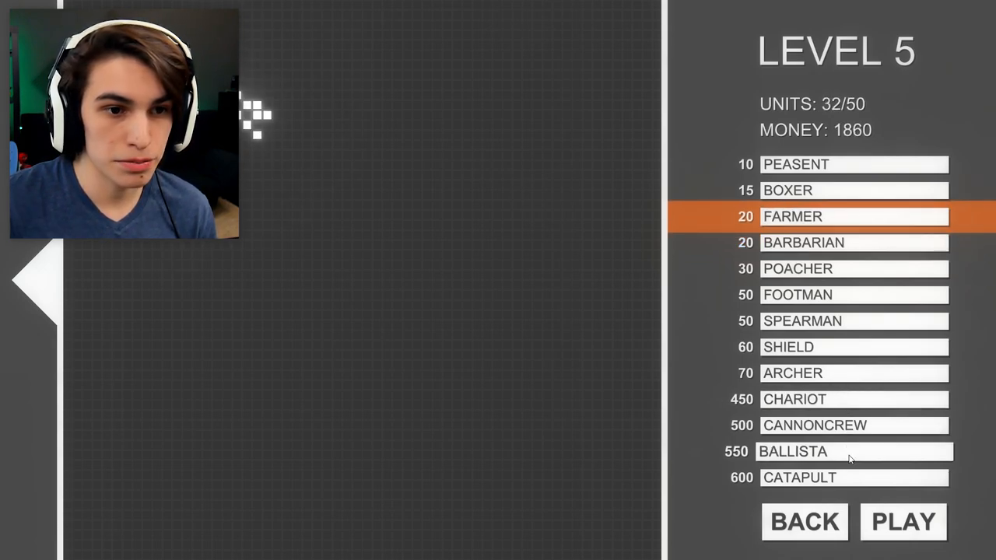
click(854, 451)
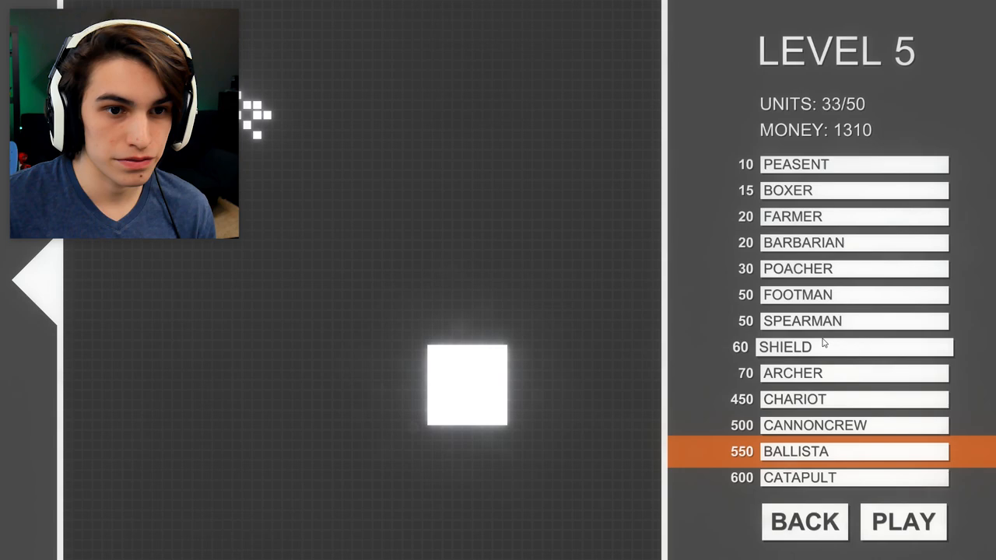
click(854, 320)
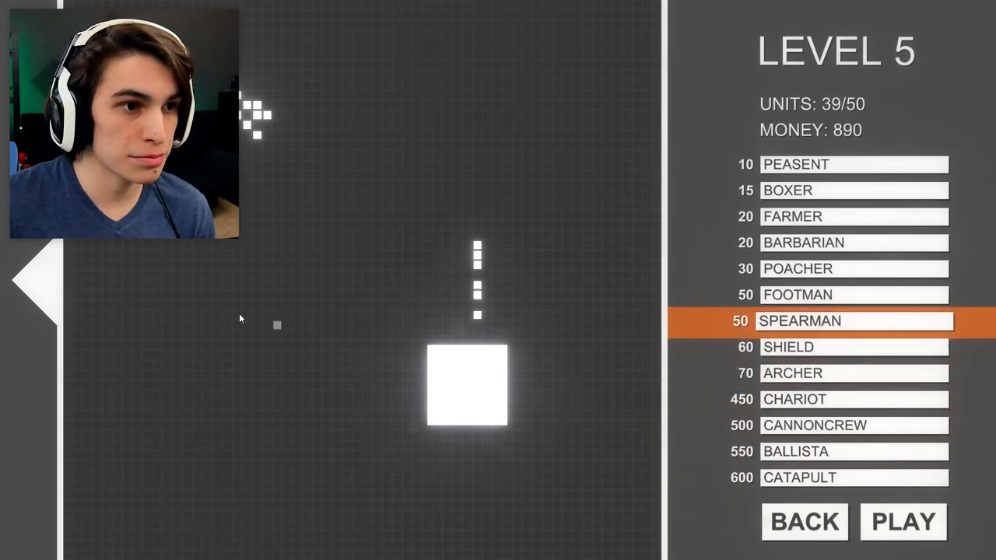
click(854, 347)
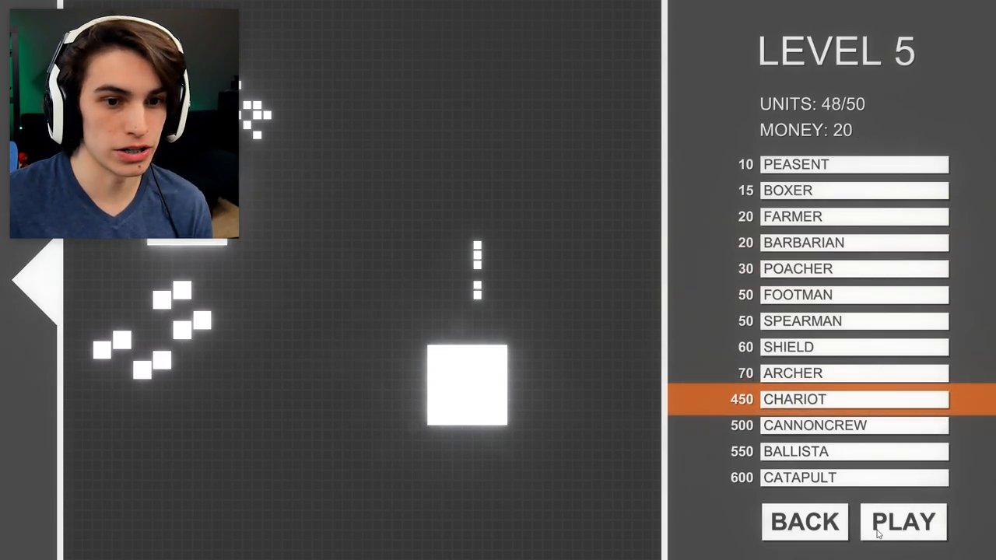
click(903, 522)
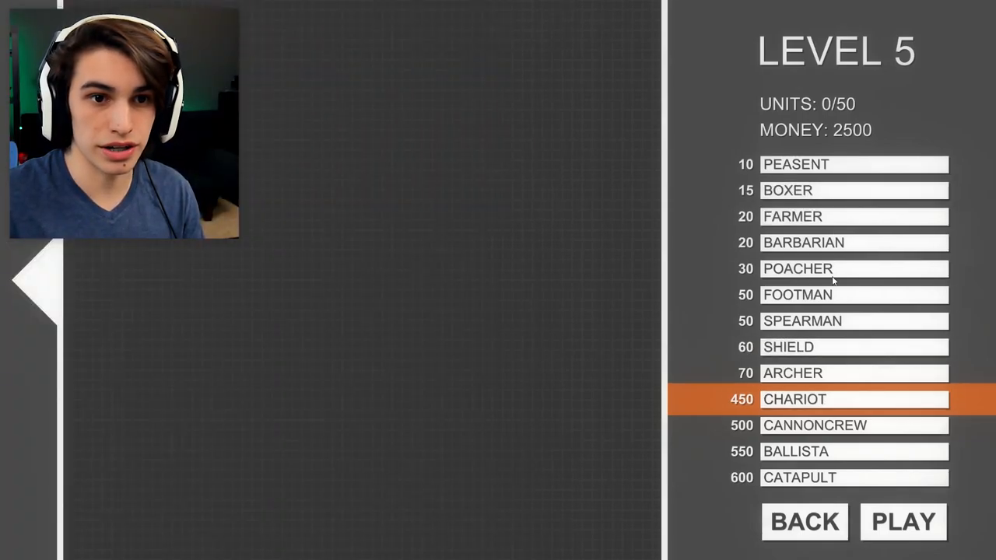
Place poachers, barbarians, a ballista and farmers, then launch the Level 5 fight
click(854, 347)
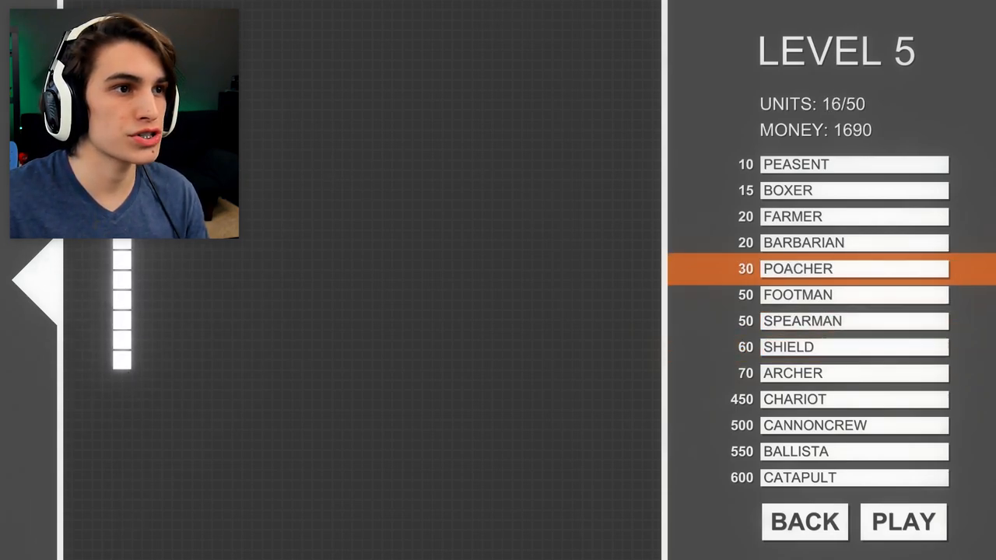
click(854, 242)
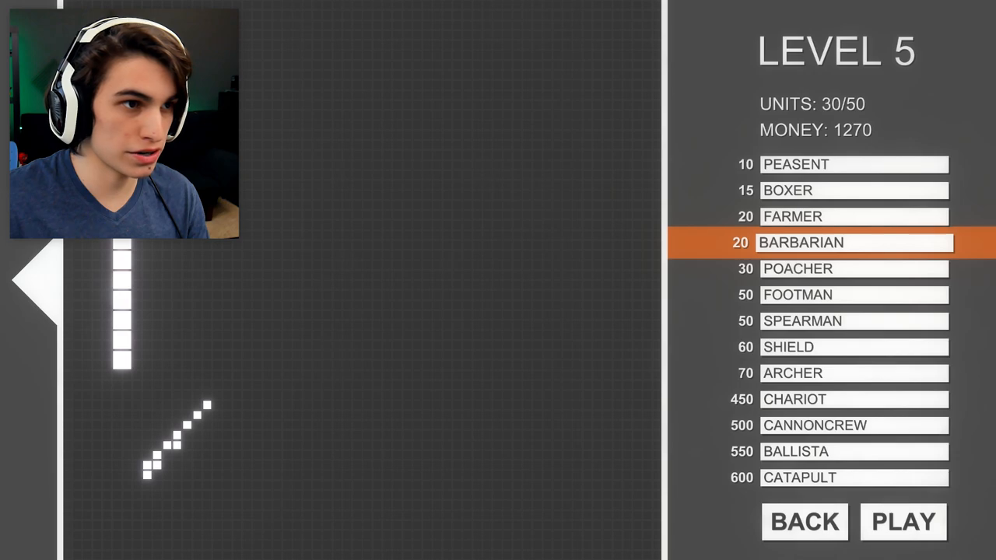
click(855, 216)
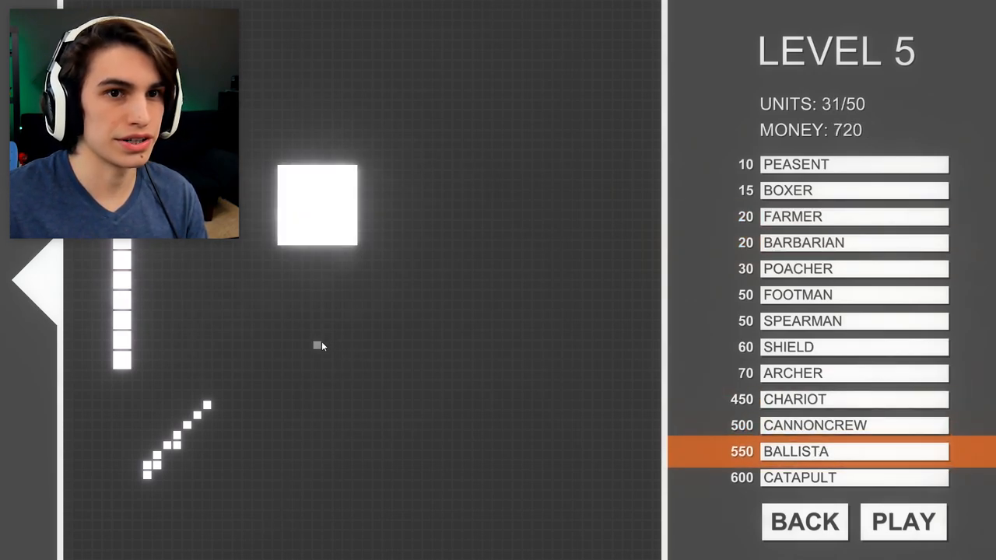
click(854, 268)
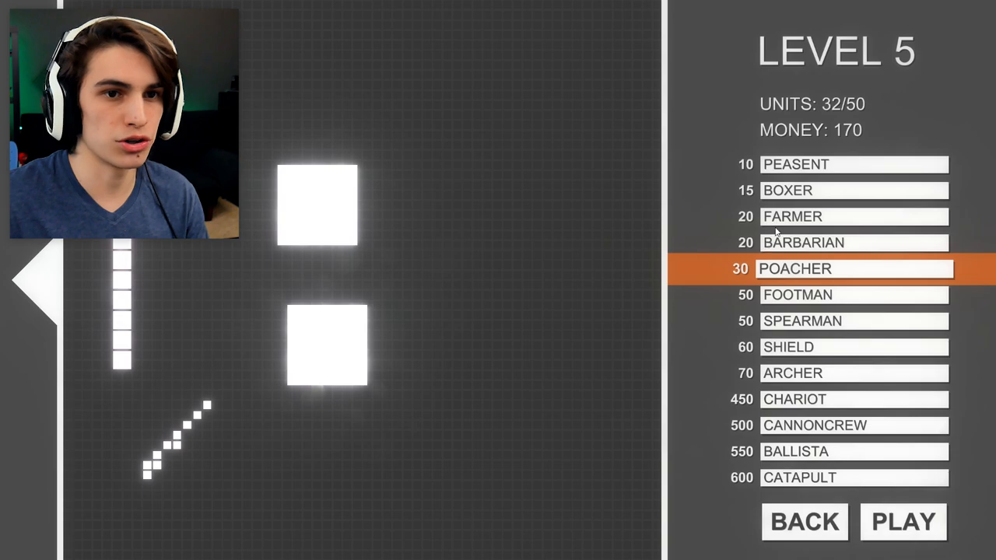
click(854, 216)
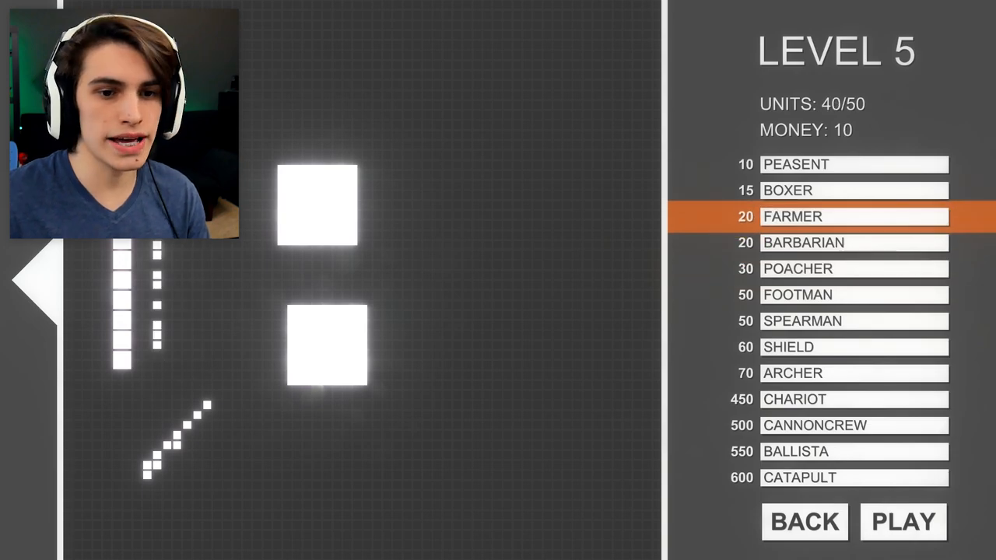
click(903, 521)
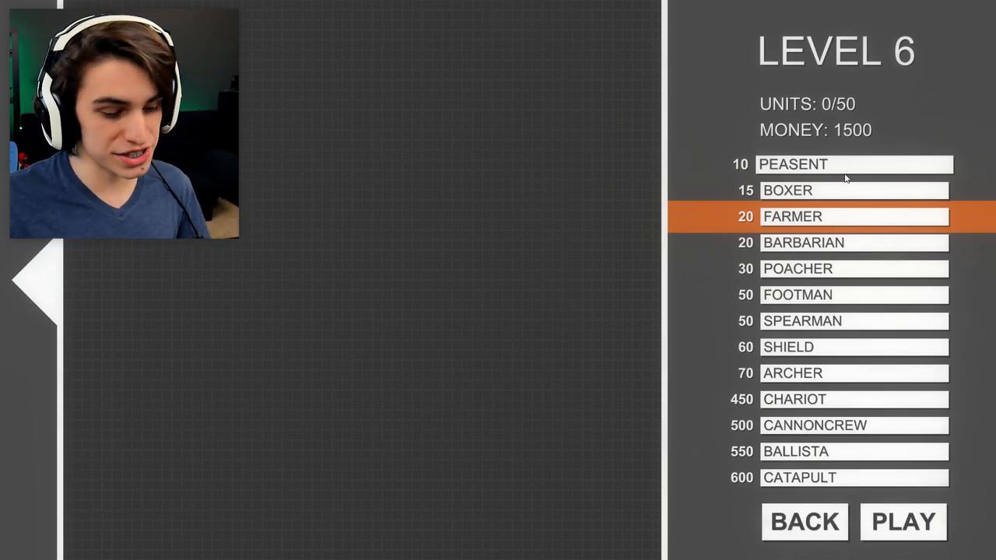
mouse_move(860, 160)
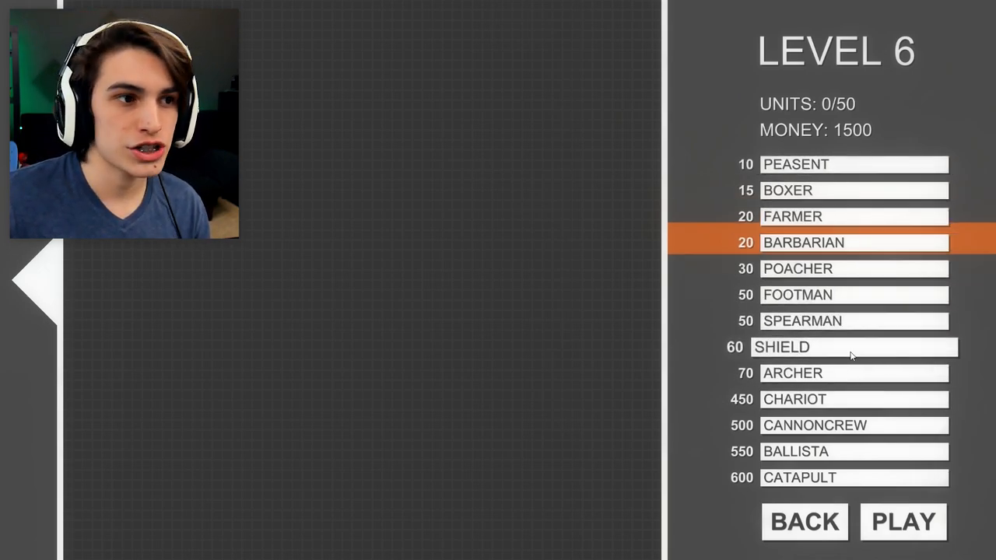
Place shields, farmers, boxers and chariots, then start the Level 6 battle
click(854, 347)
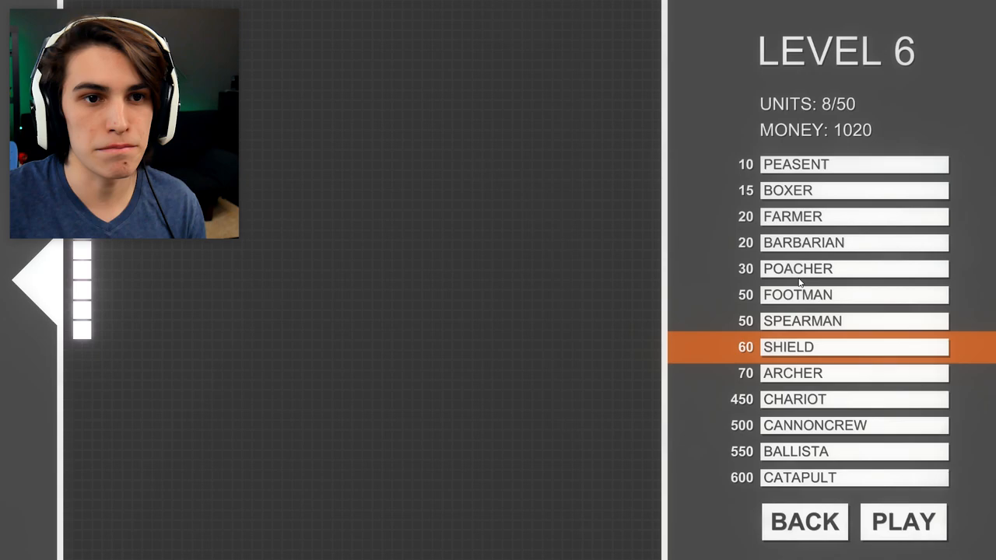
click(854, 217)
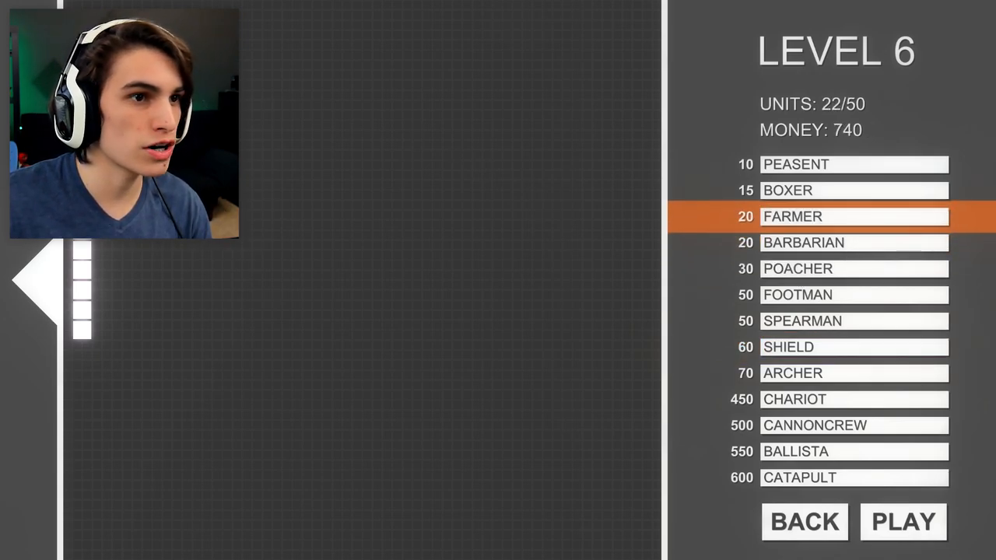
click(853, 190)
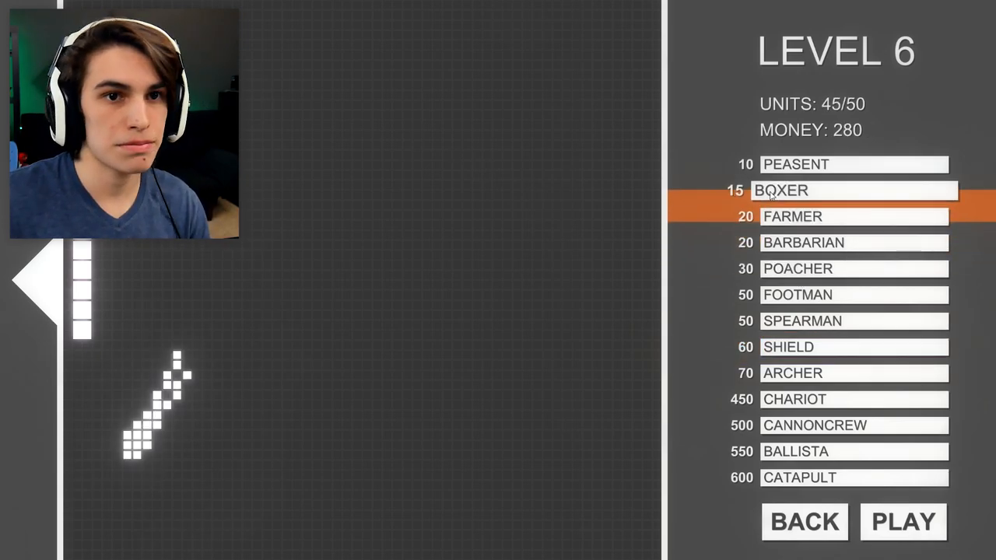
click(855, 190)
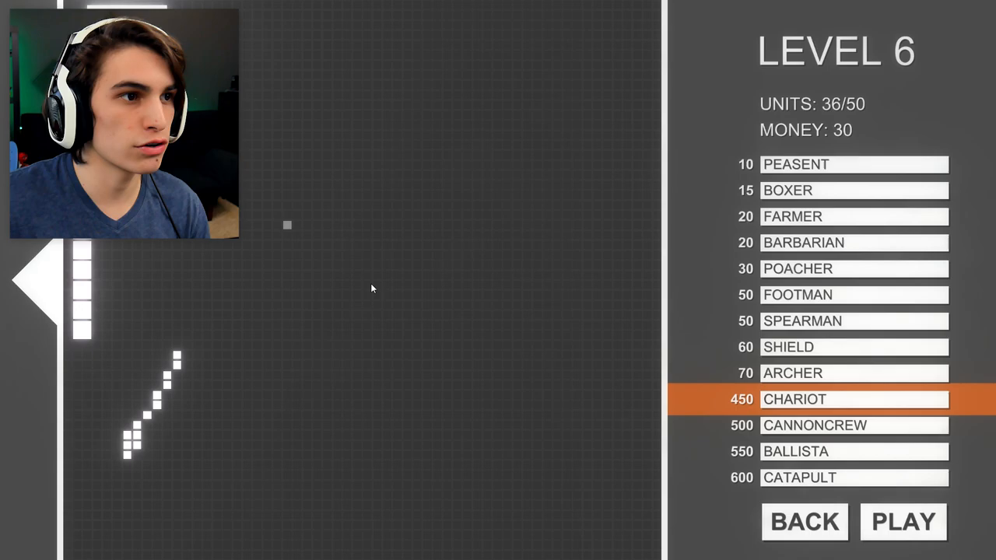
click(902, 522)
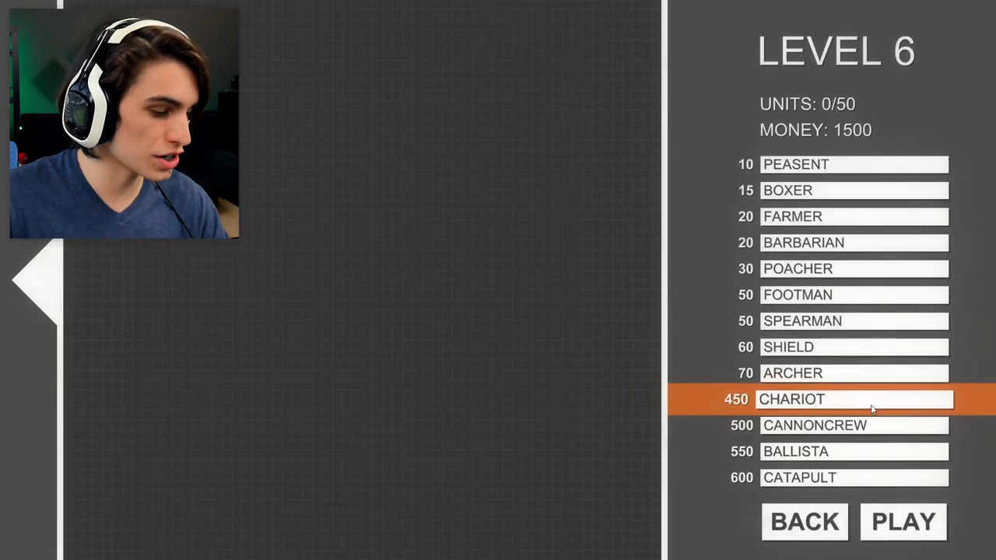
mouse_move(863, 397)
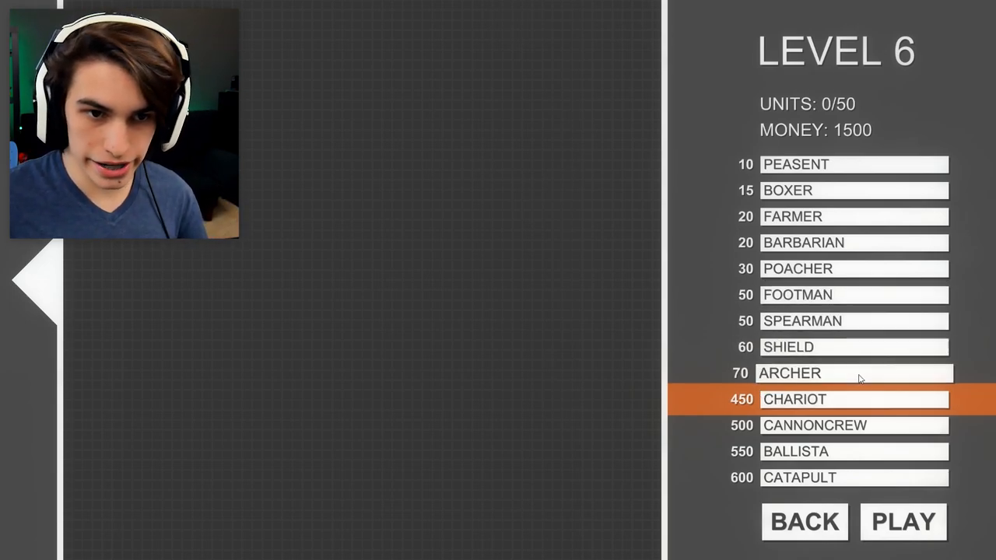
mouse_move(856, 425)
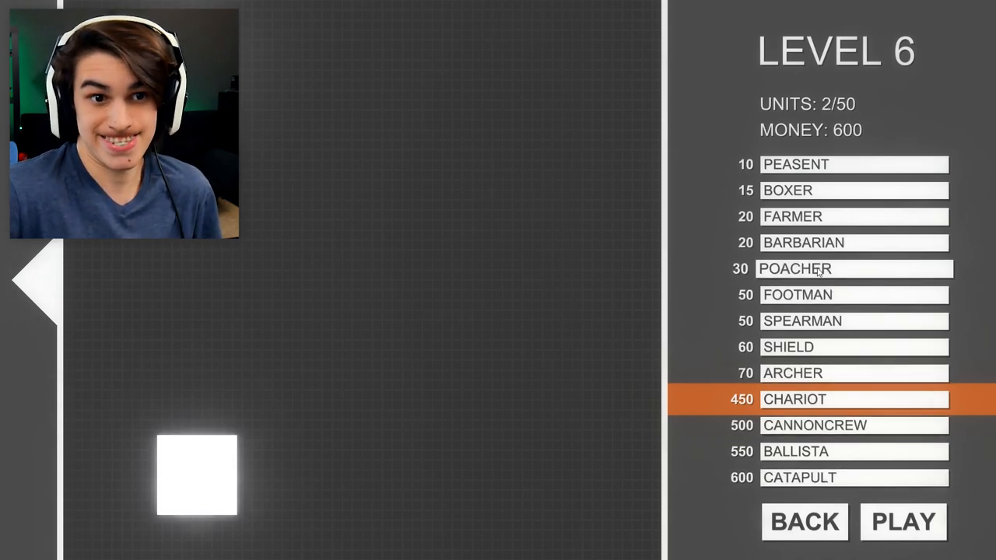
Place Shield columns beside the chariot, run the Level 6 battle, and clear the grid
click(854, 216)
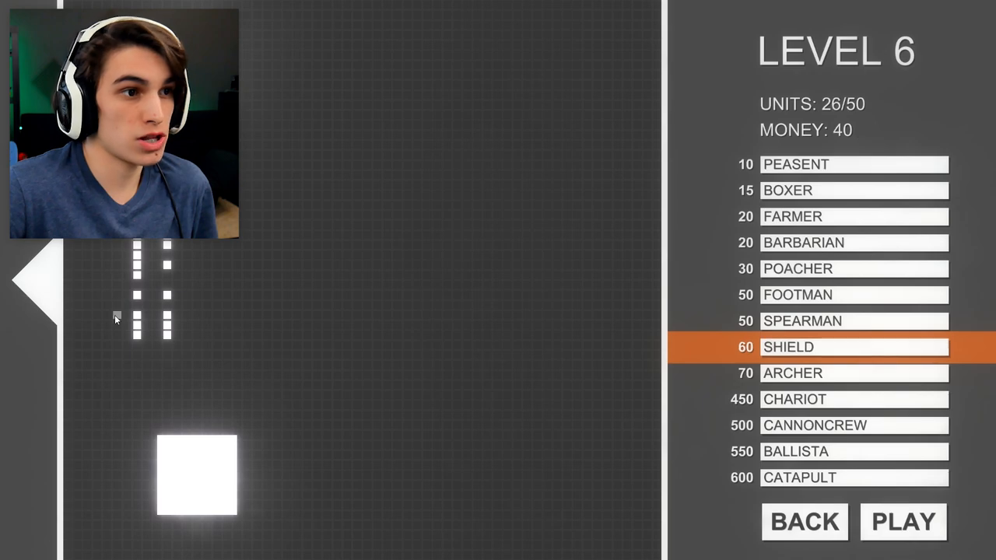
click(902, 521)
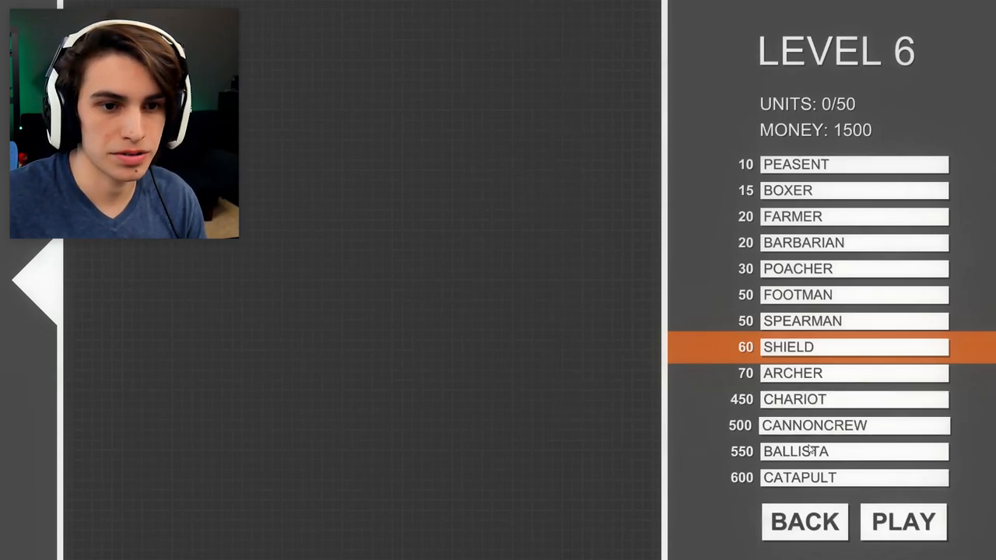
Field two chariots with a few spearmen and win Level 6, reaching Level 7 with 1600 money
click(854, 347)
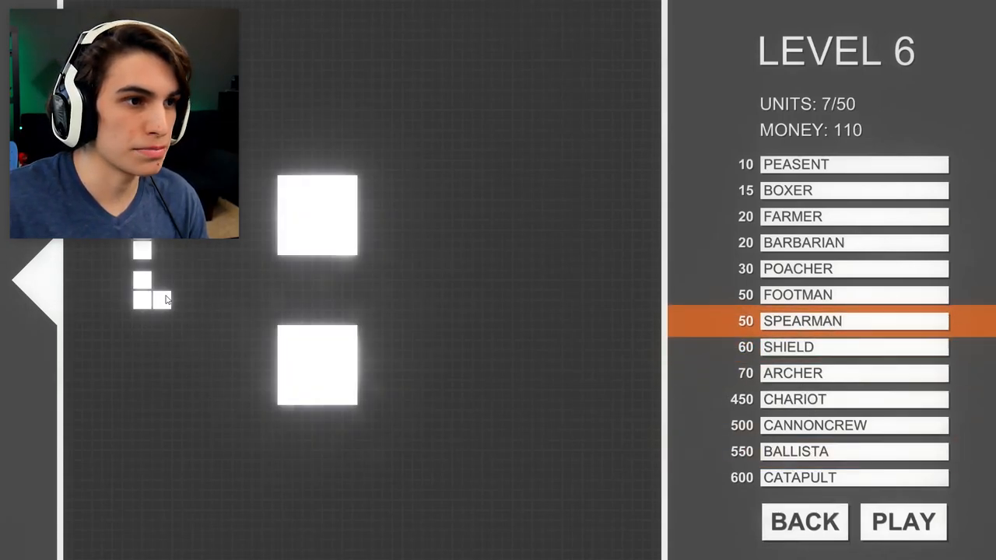
click(902, 521)
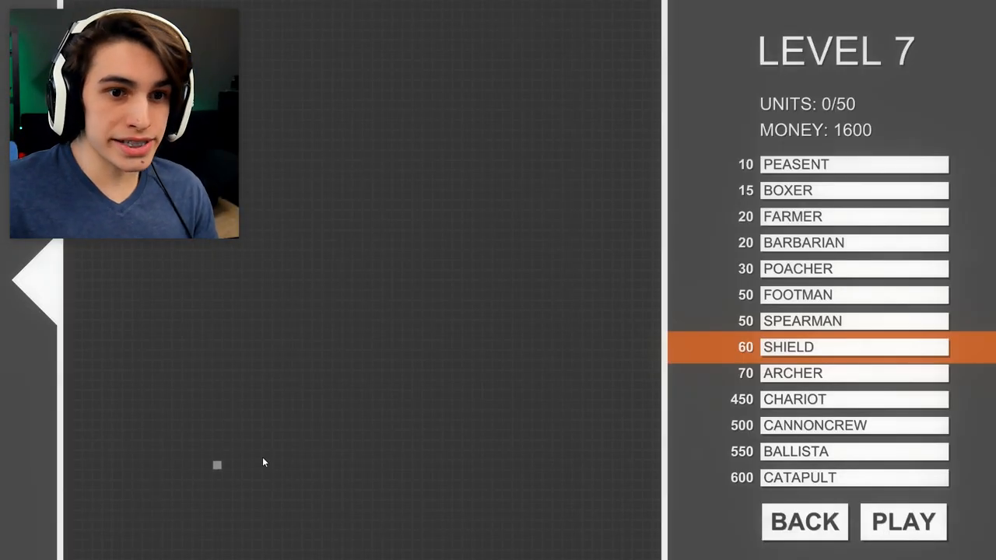
mouse_move(652, 397)
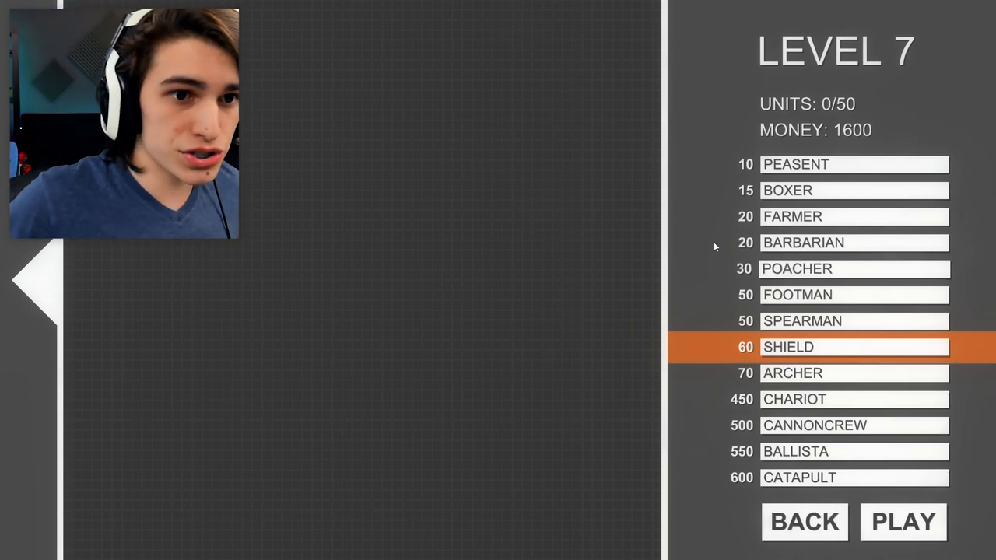
mouse_move(730, 101)
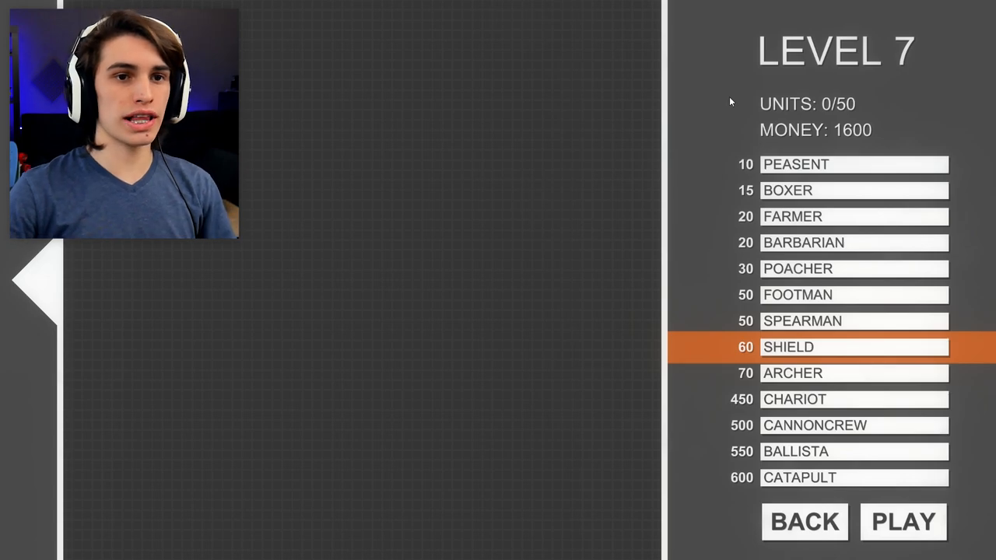
Clear Level 7 and place one Chariot and one Ballista, leaving 600 money
click(903, 522)
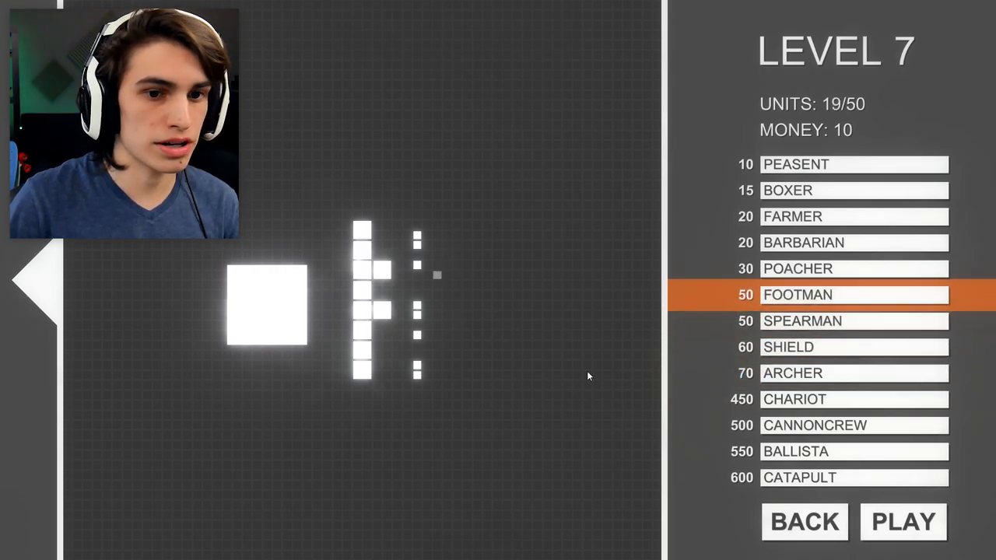
click(903, 521)
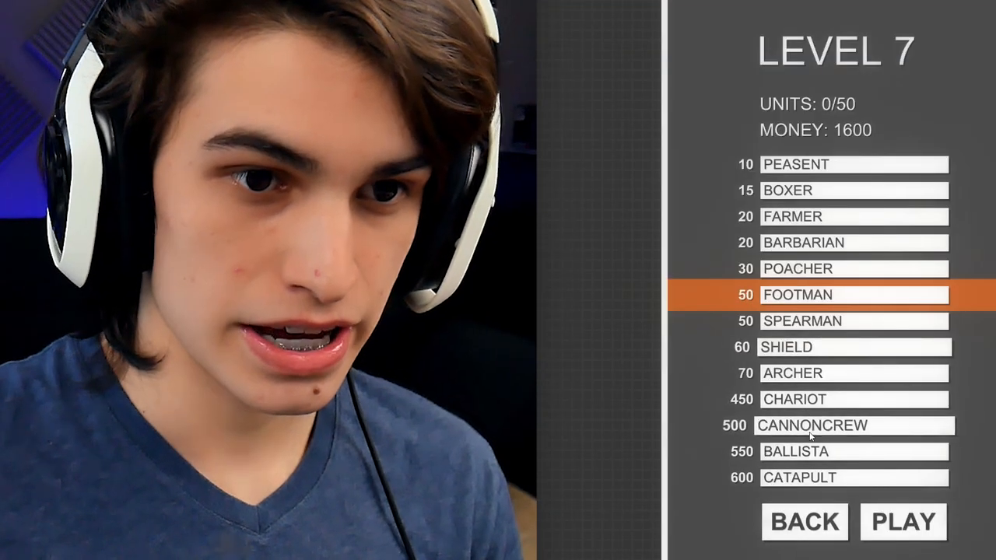
click(814, 425)
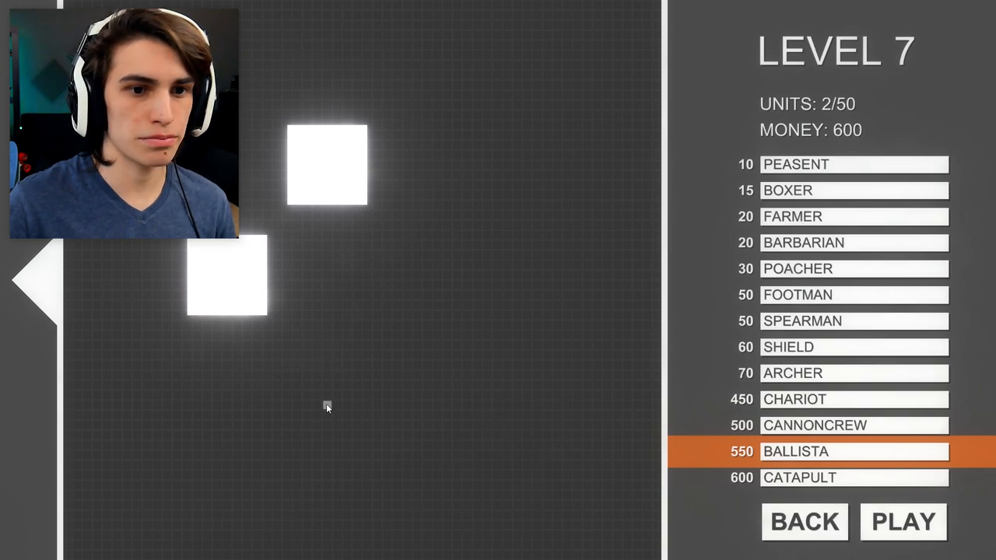
Build a Level 7 army of one large unit plus a short column, leaving 690 money
click(854, 347)
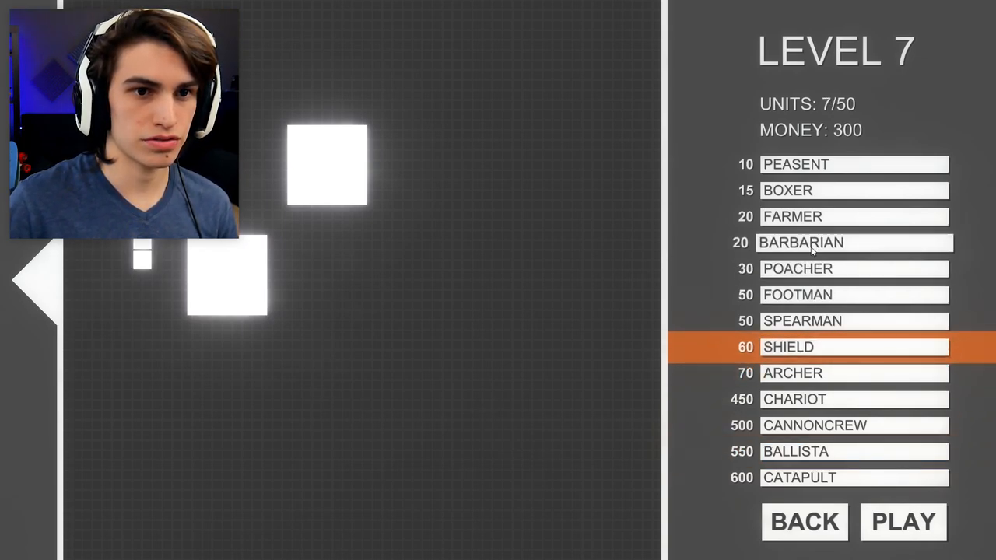
click(902, 521)
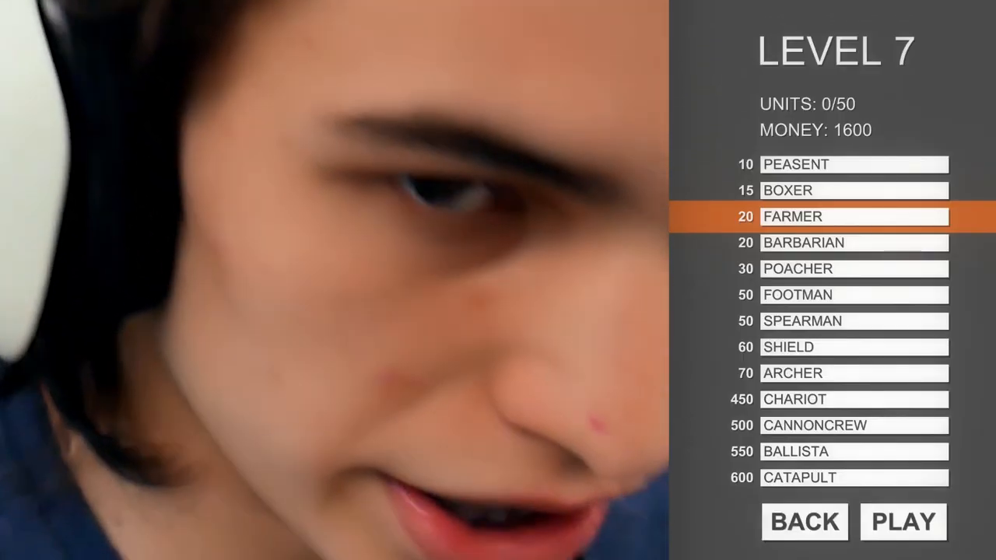
click(854, 451)
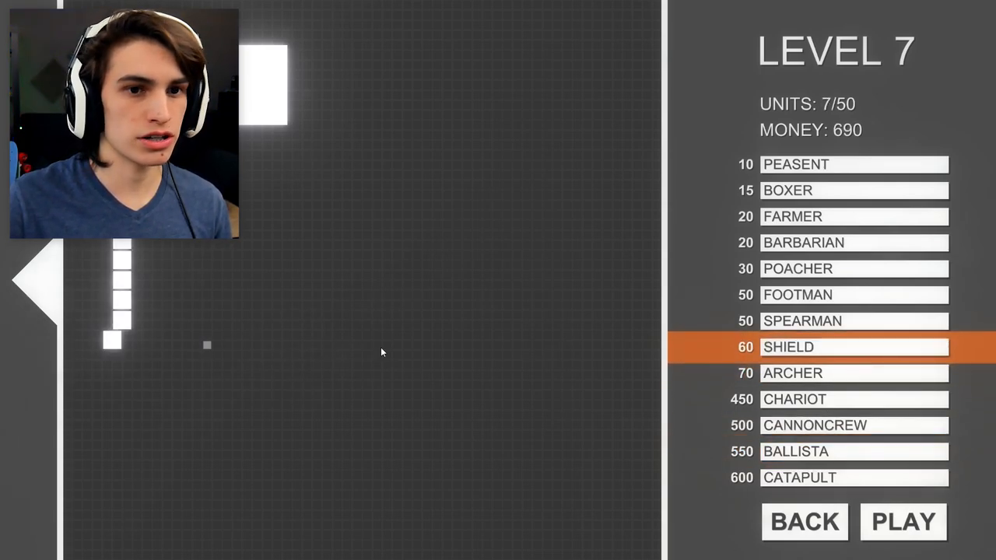
Replace the shields and footmen with one Chariot mid-grid, leaving 1150 money
click(854, 294)
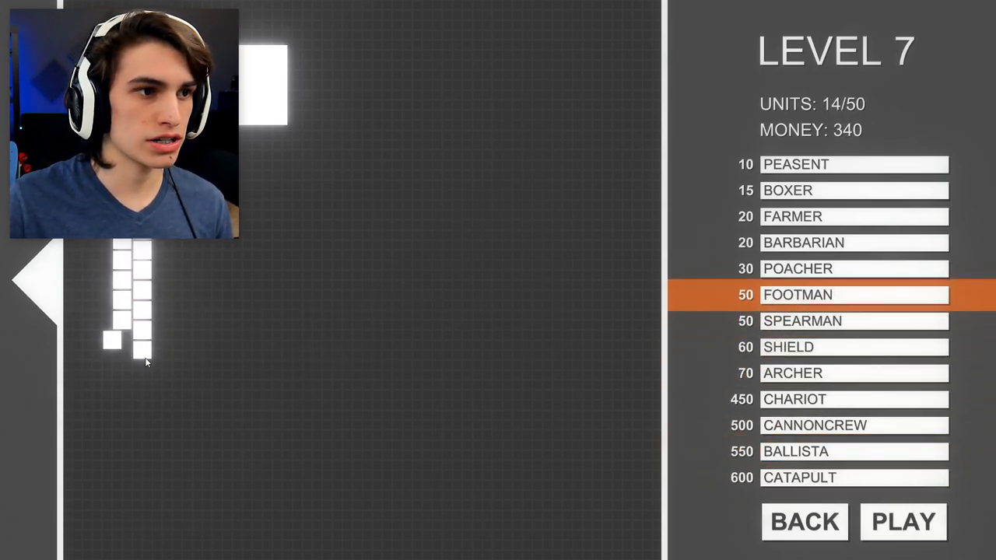
click(855, 399)
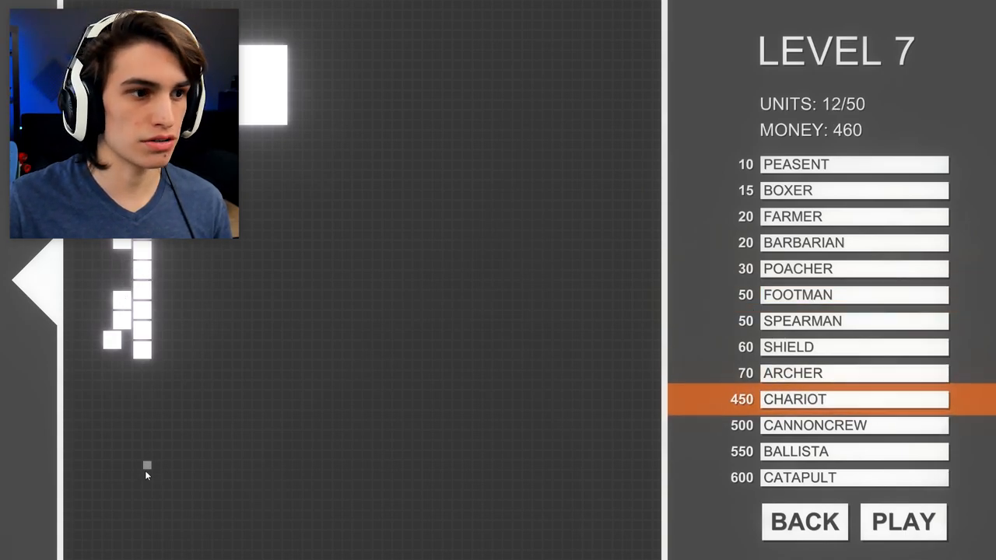
click(902, 521)
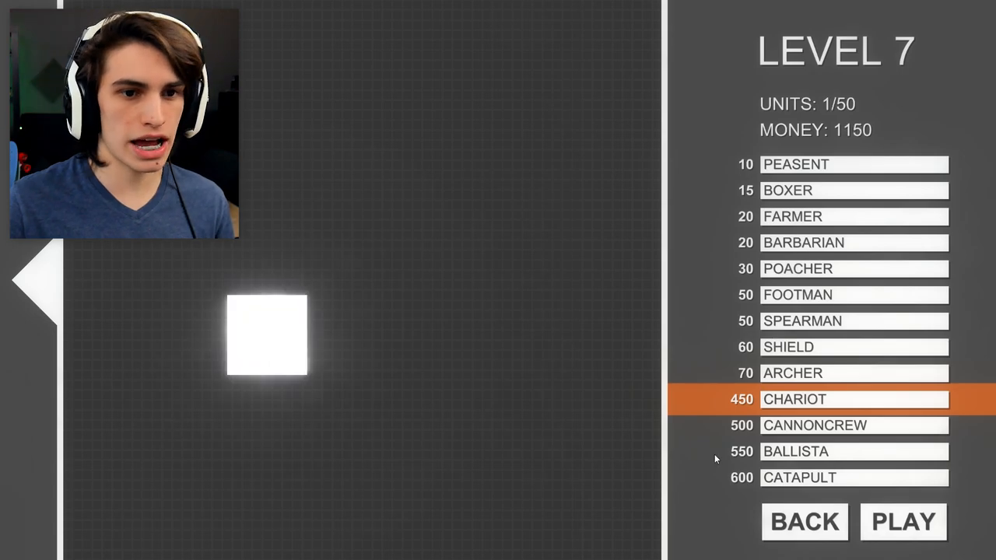
click(855, 348)
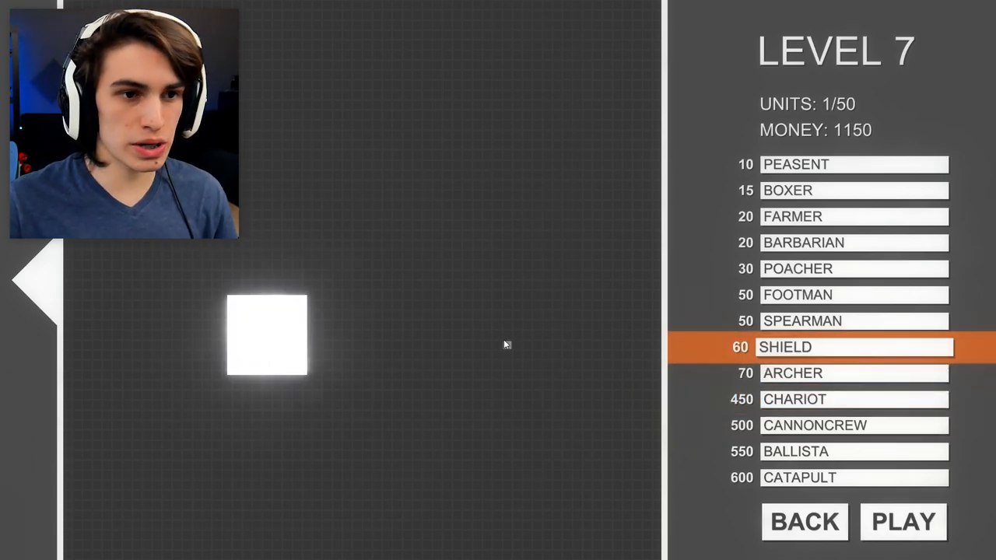
Finish Level 7 and enter Sandbox mode with two empty grids and 2000 money
click(903, 521)
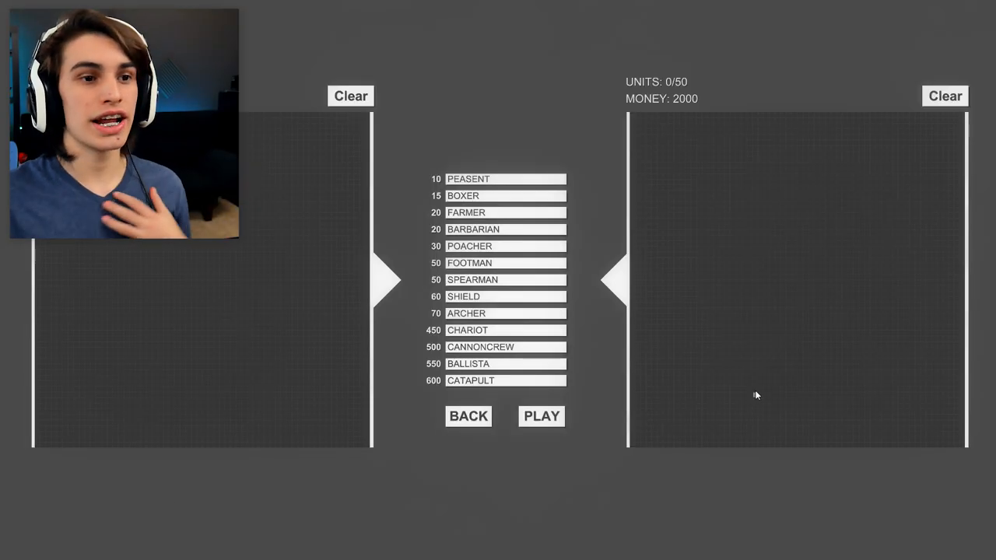
mouse_move(565, 177)
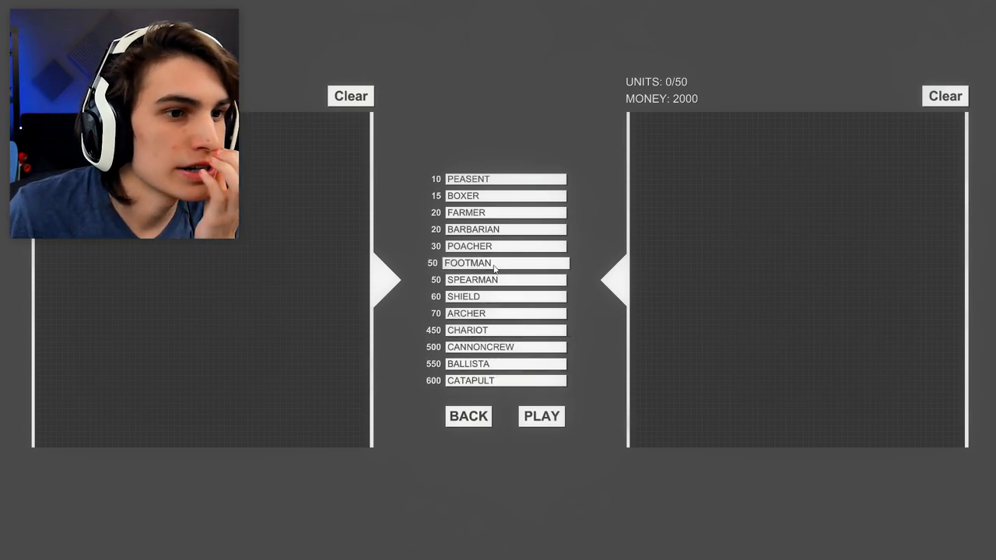
Fight a footmen sandbox battle, then draw a thin poacher column along the left grid's edge
click(505, 179)
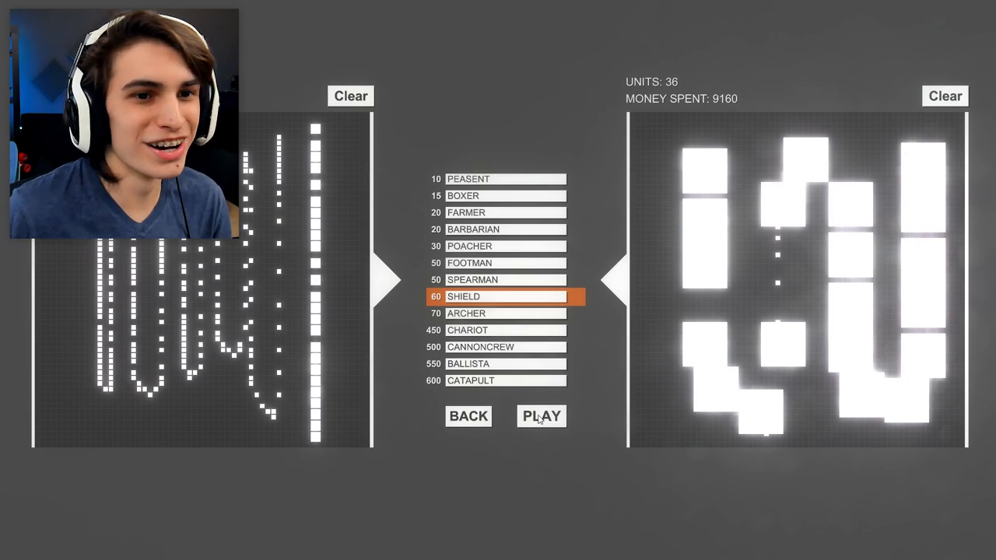
click(541, 415)
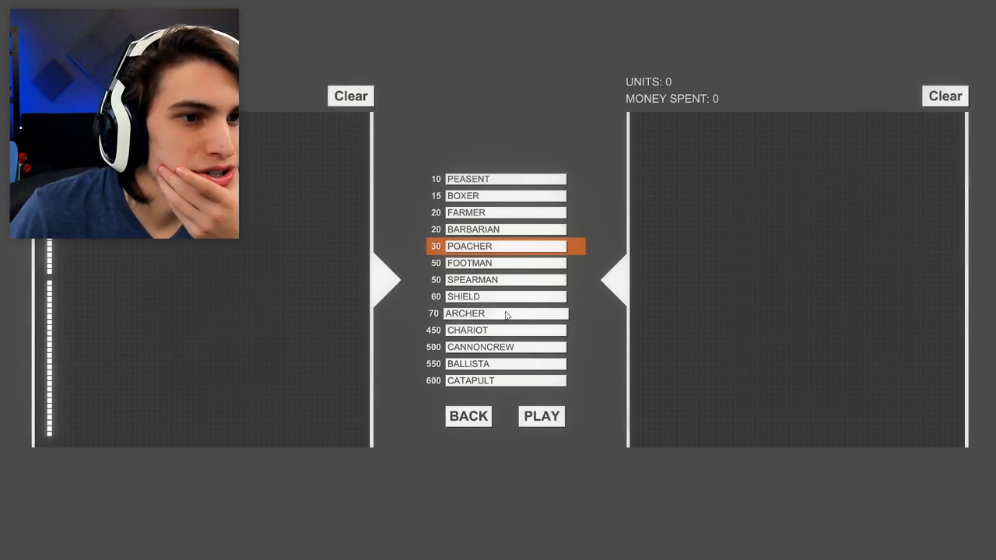
Draw an Archer column on the right grid, fight it, and return to empty grids
click(506, 313)
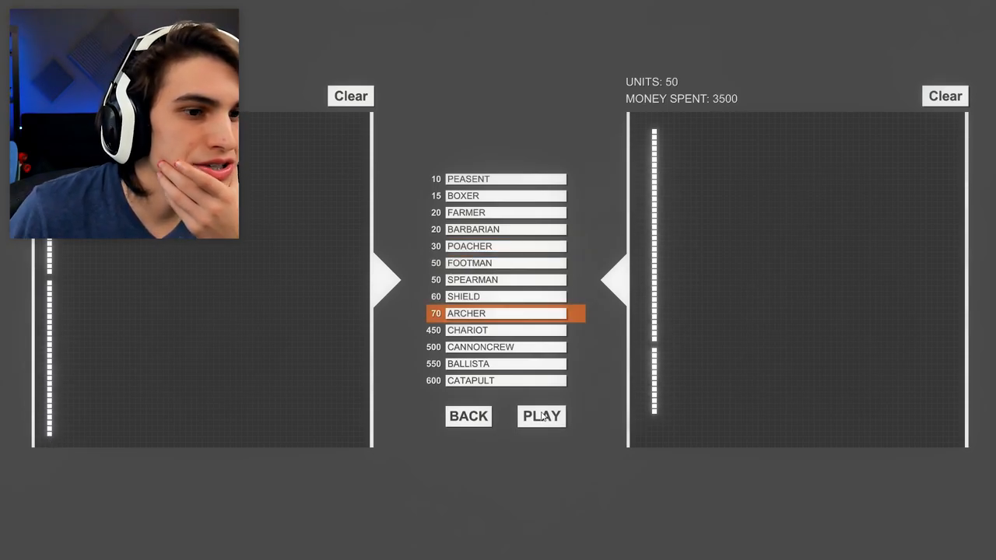
click(541, 416)
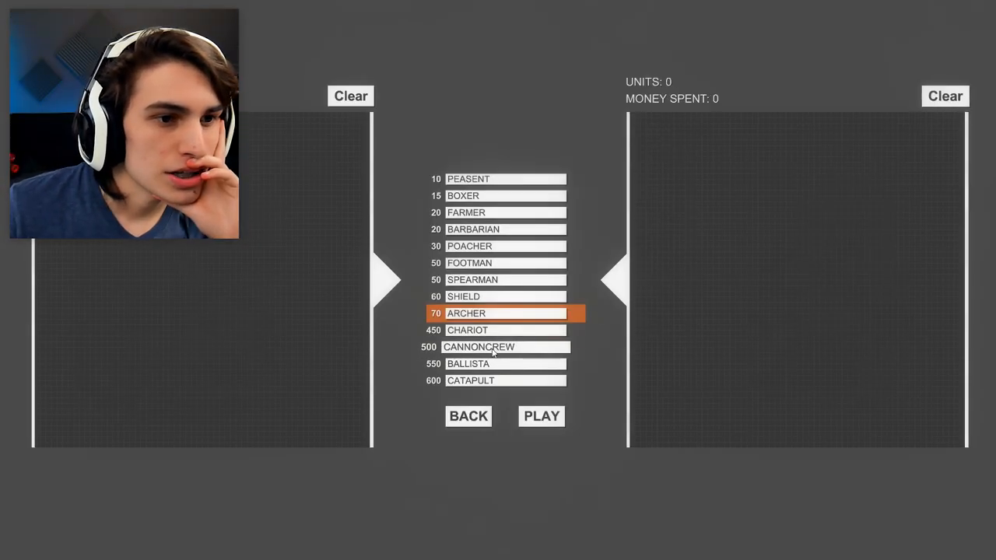
Fight footman columns, then draw peasant lines on both grids (120 units, 1200)
click(505, 263)
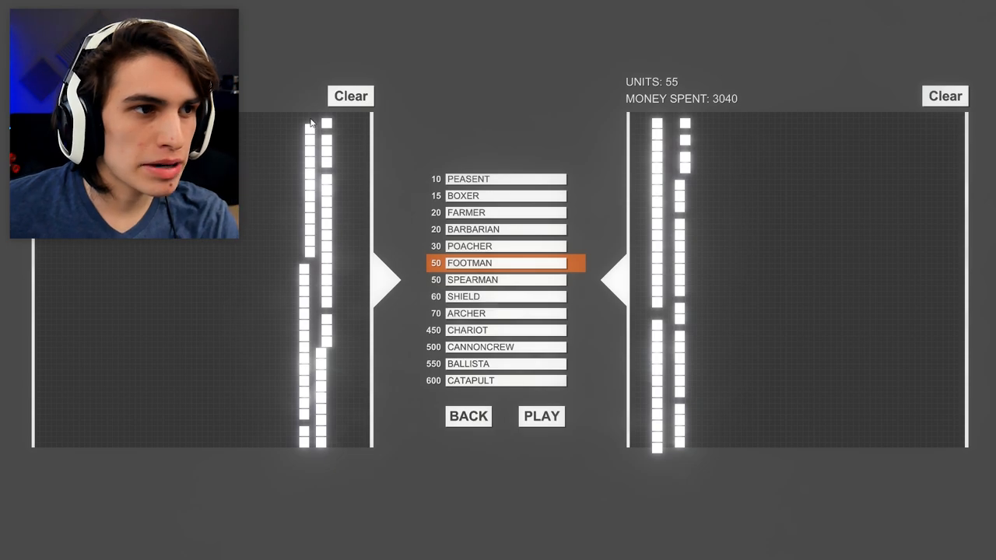
mouse_move(716, 325)
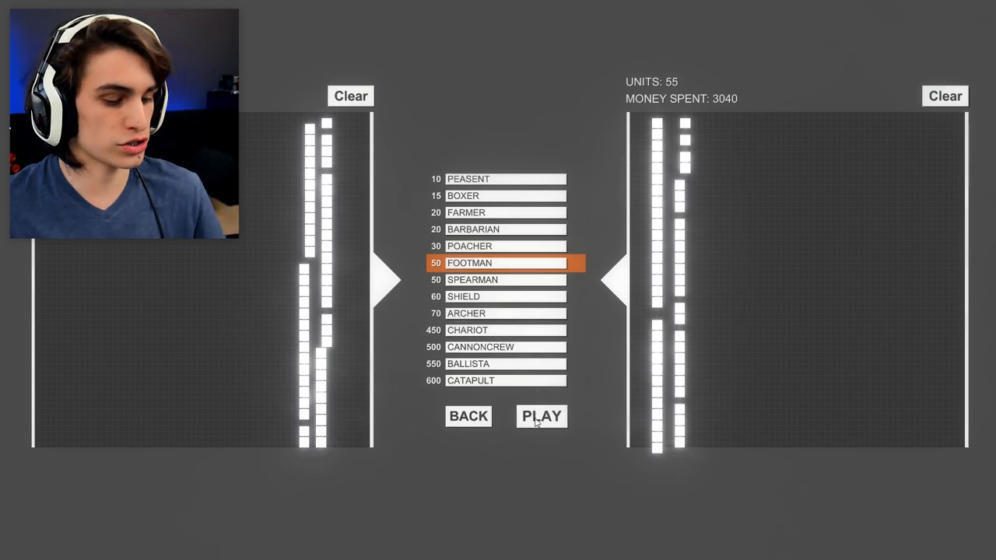
click(541, 416)
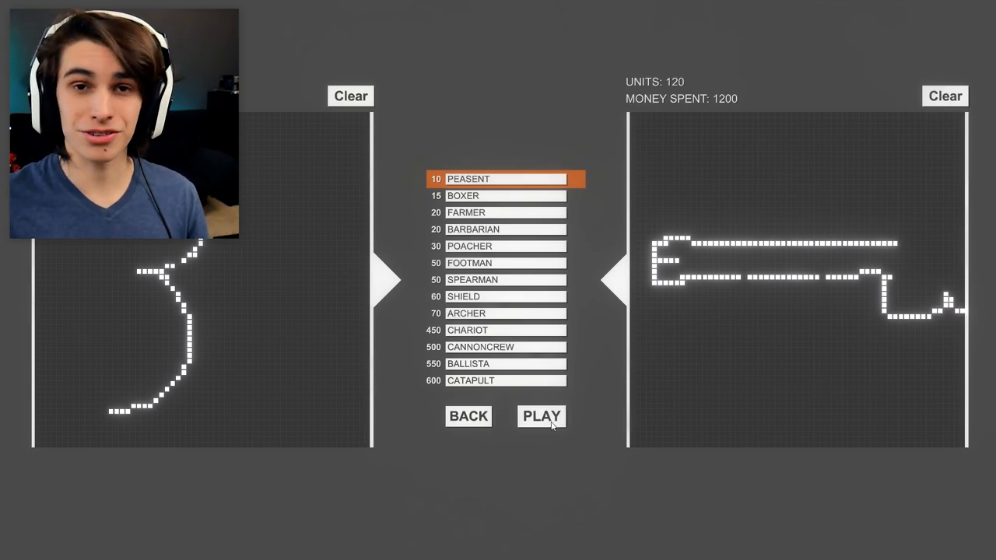
Battle the peasant lines, then draw an angular left shape and a boxer star right
click(542, 415)
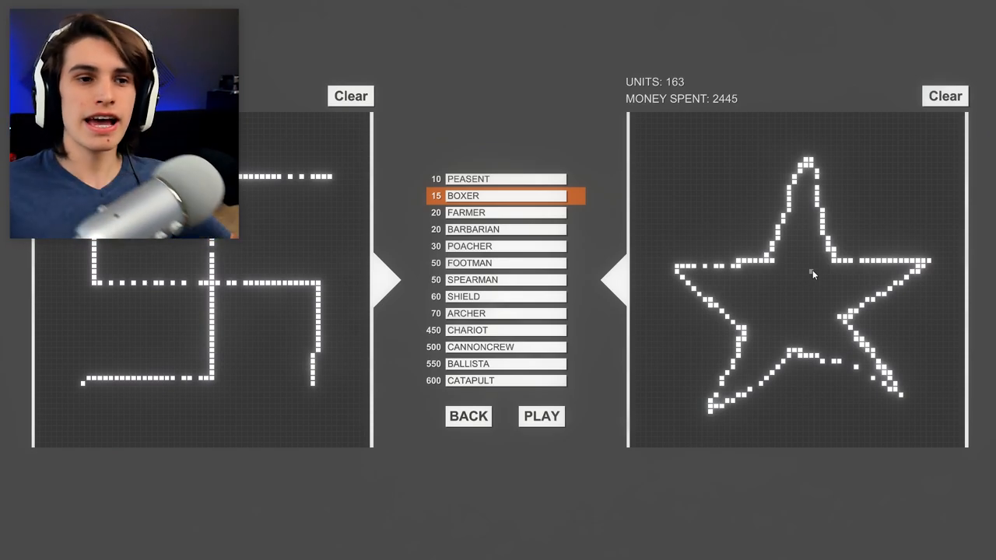
mouse_move(602, 148)
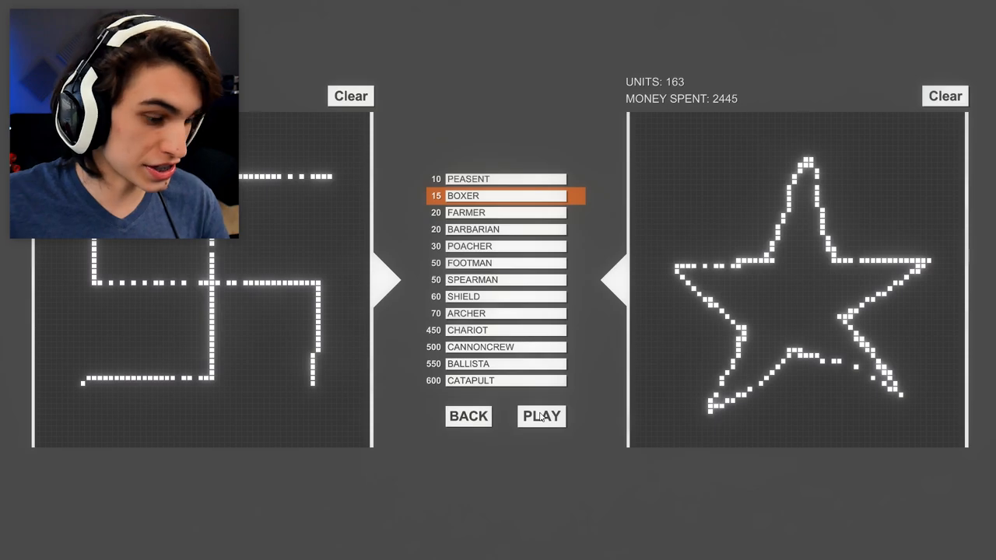
Run the star versus angular shape battle through to the emptied sandbox grids
click(542, 416)
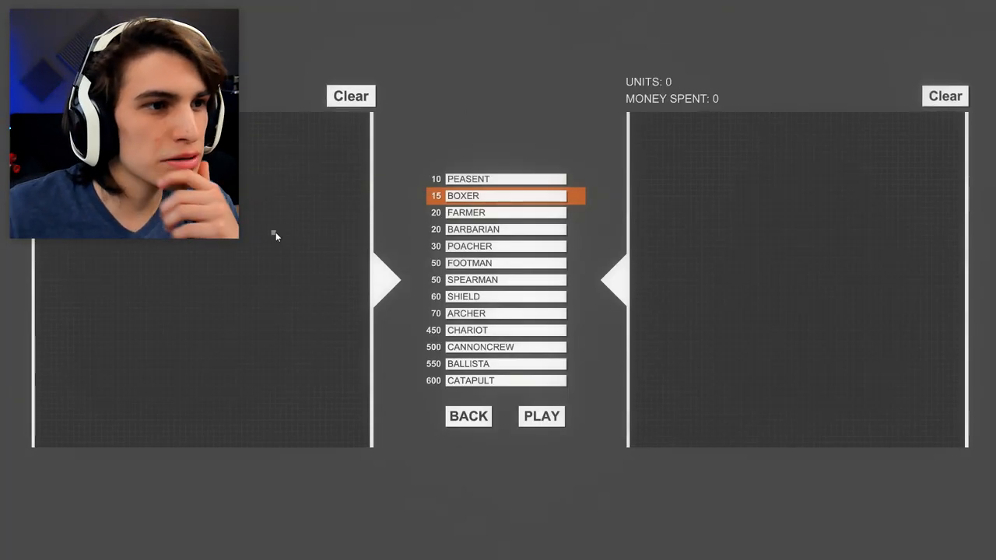
Try shield shapes, then start three chariots against five chariots on the right grid
click(506, 297)
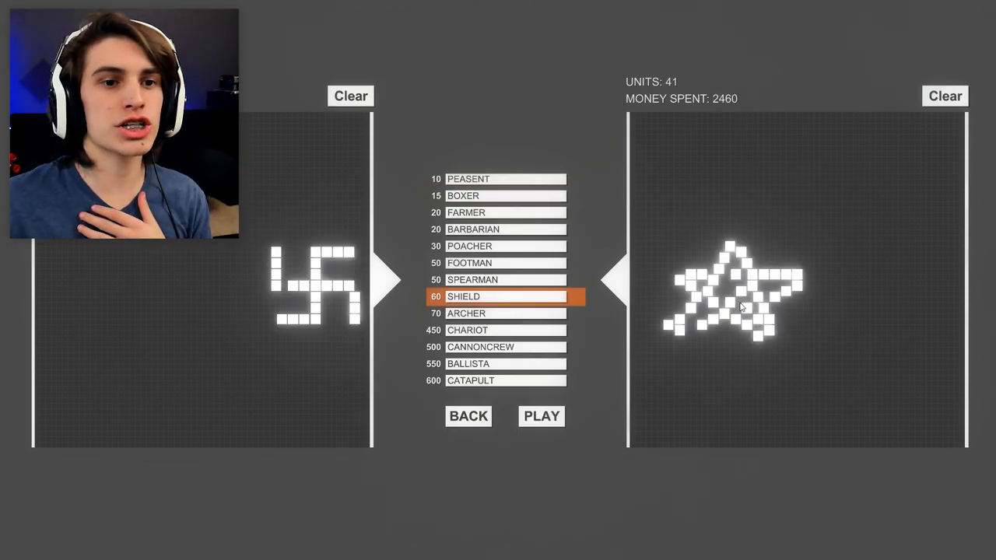
click(731, 288)
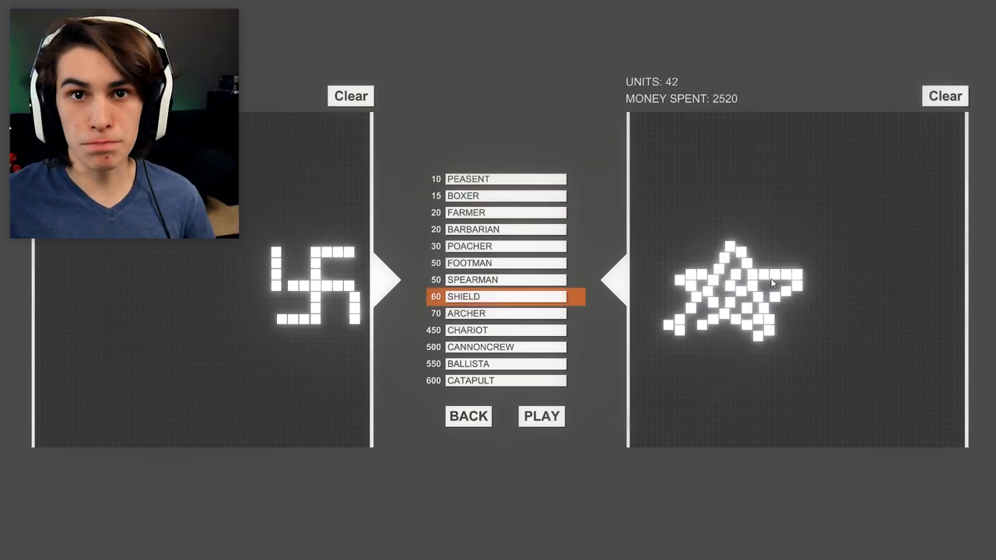
mouse_move(395, 325)
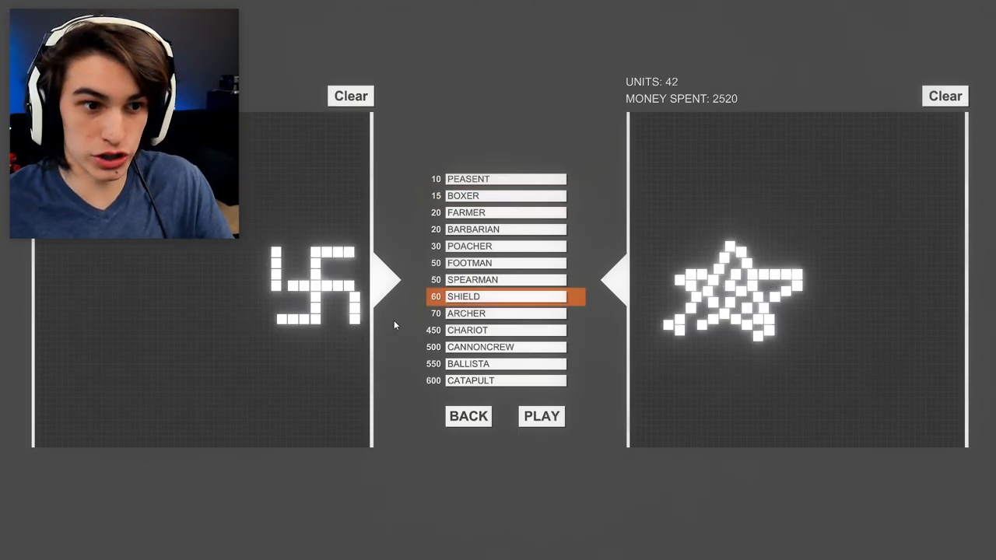
click(541, 416)
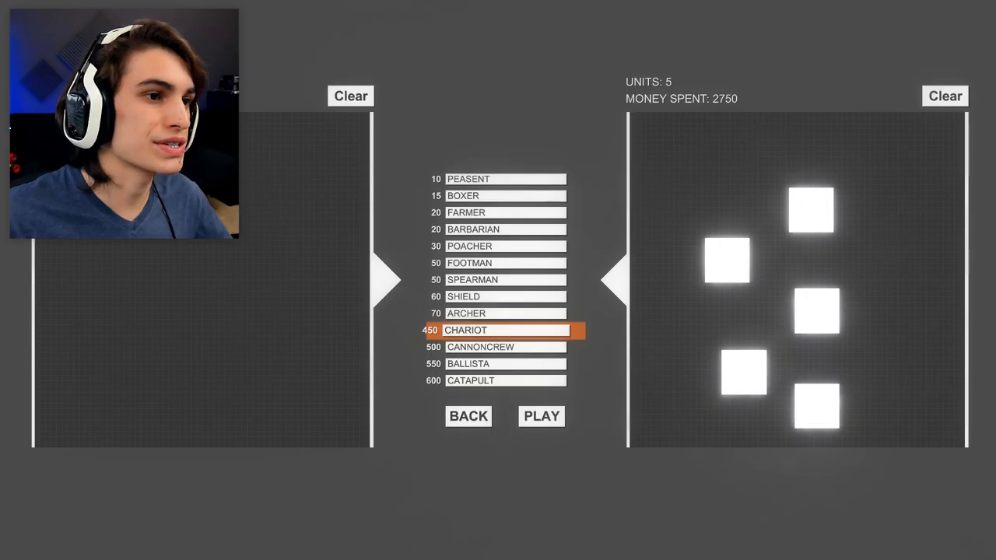
click(541, 417)
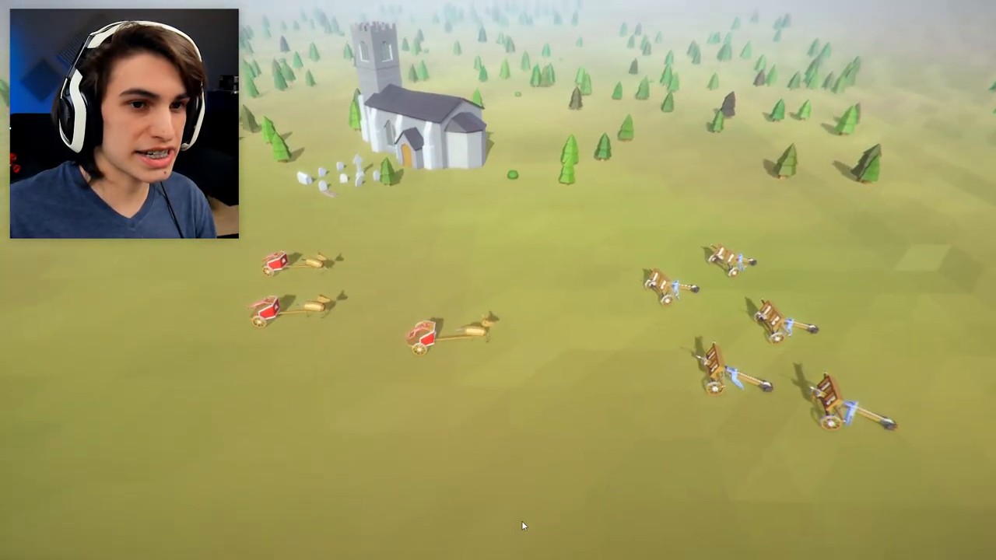